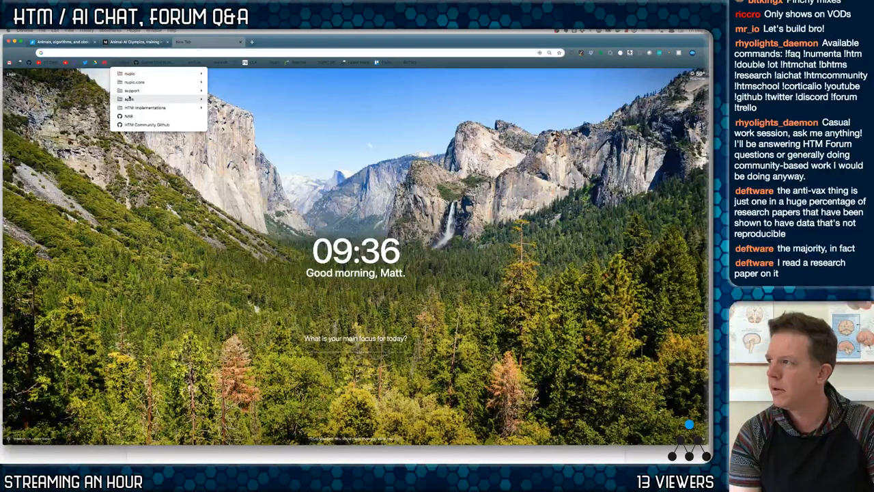
Step: Open the numenta/NAB repository from the bookmark and scroll its README into view
{"action": "left_click", "coordinate": [129, 116]}
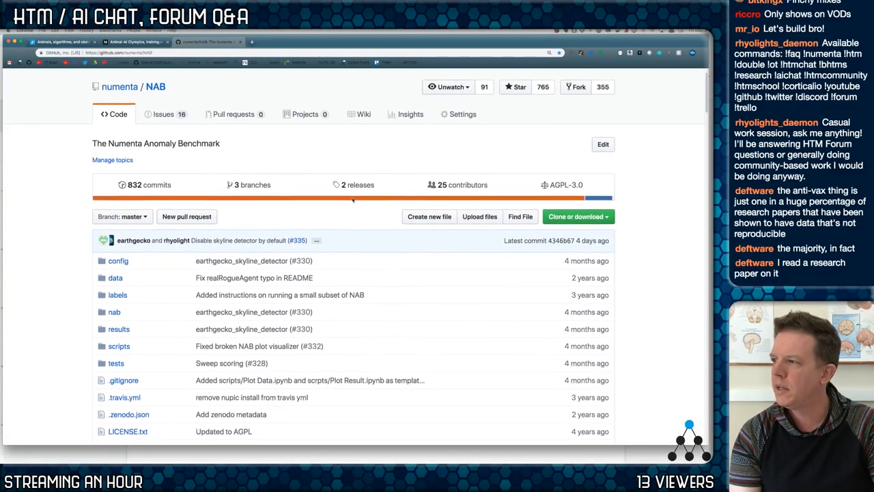
{"action": "scroll", "scroll_direction": "up", "scroll_amount": 3}
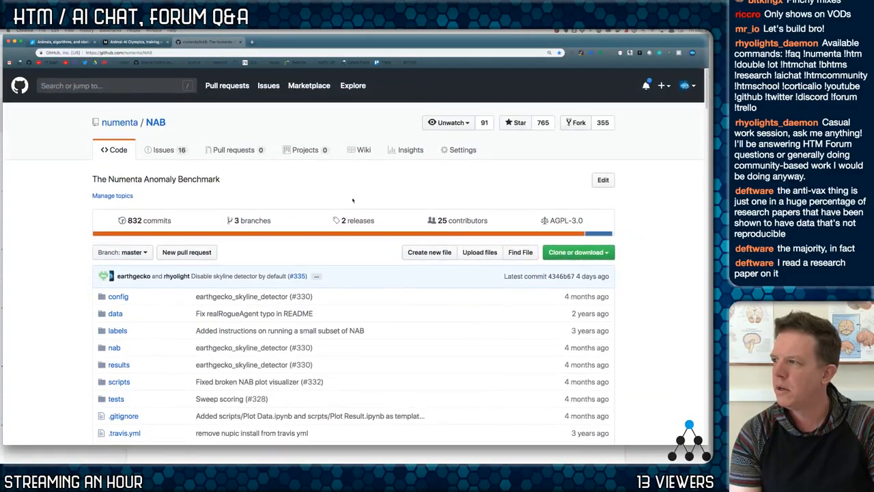
{"action": "scroll", "scroll_direction": "down", "scroll_amount": 3}
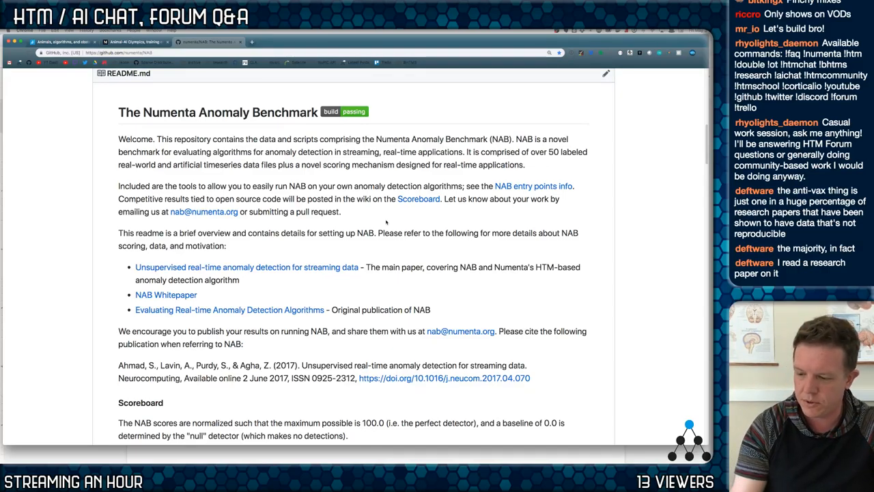
{"action": "mouse_move", "coordinate": [361, 224]}
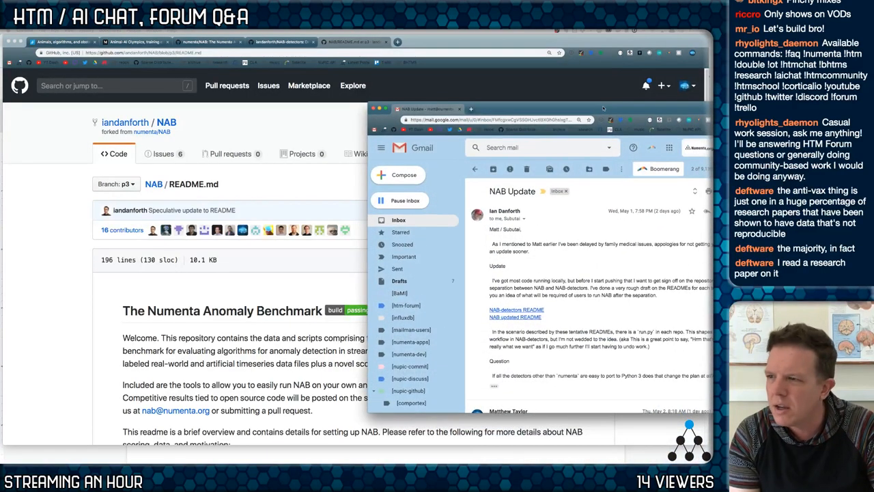
Step: Scroll down the forked NAB README.md on branch p3 opened from the NAB Update email
{"action": "scroll", "scroll_direction": "down", "scroll_amount": 3}
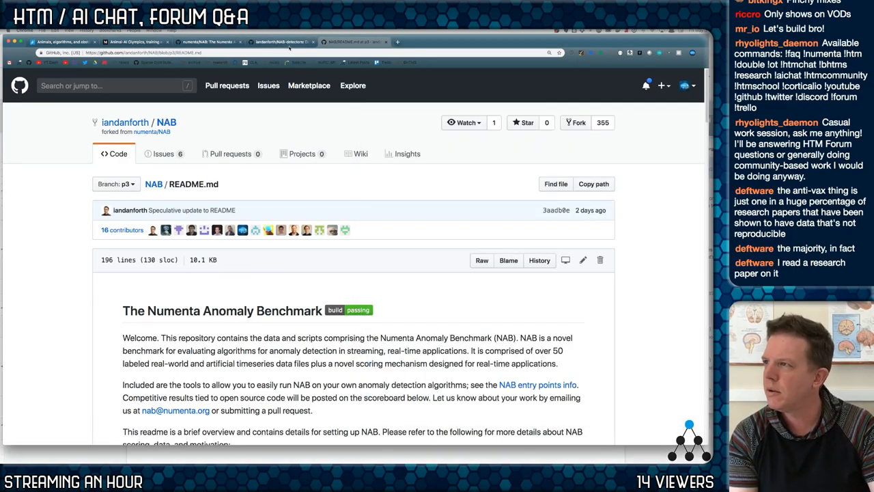
Step: Switch to the NAB-detectors companion repository and read through its README and Python 2.7 requirements
{"action": "left_click", "coordinate": [280, 41]}
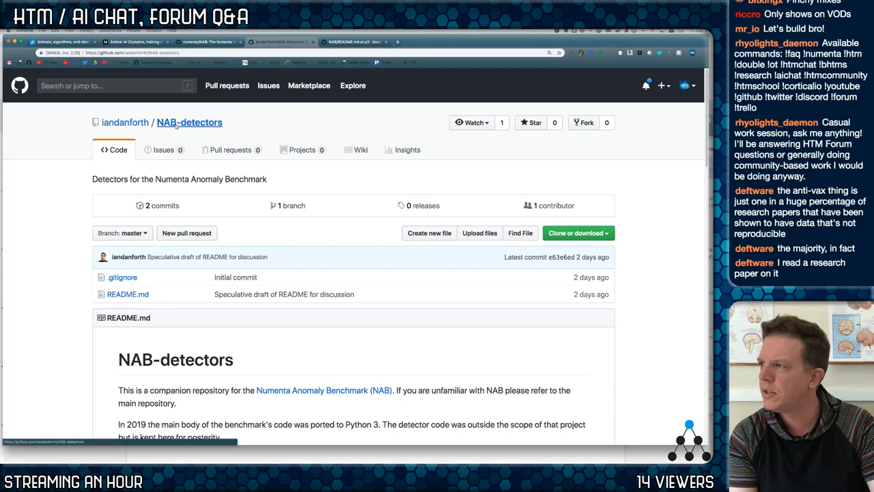
{"action": "scroll", "scroll_direction": "down", "scroll_amount": 3}
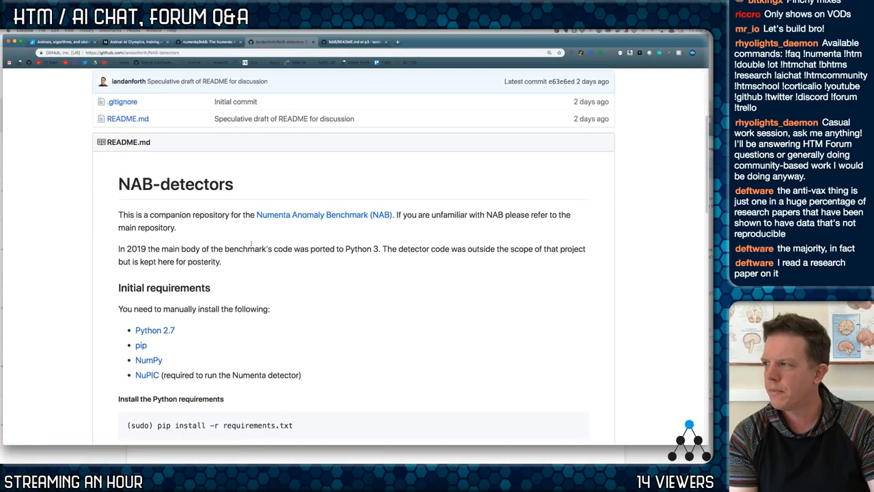
{"action": "scroll", "scroll_direction": "up", "scroll_amount": 3}
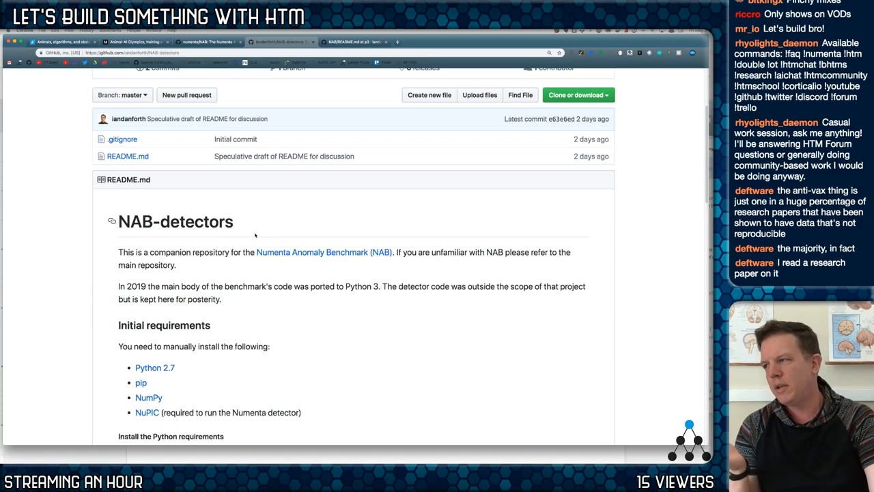
{"action": "scroll", "scroll_direction": "down", "scroll_amount": 3}
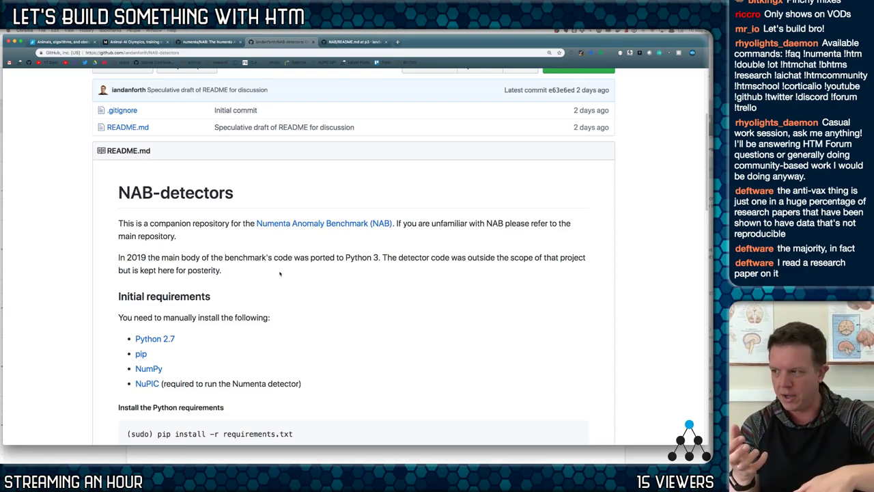
{"action": "mouse_move", "coordinate": [295, 294]}
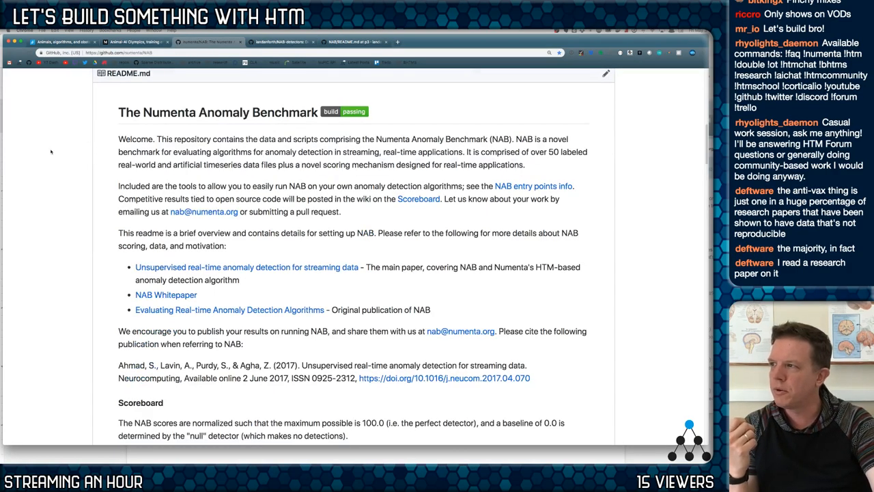
{"action": "scroll", "scroll_direction": "up", "scroll_amount": 3}
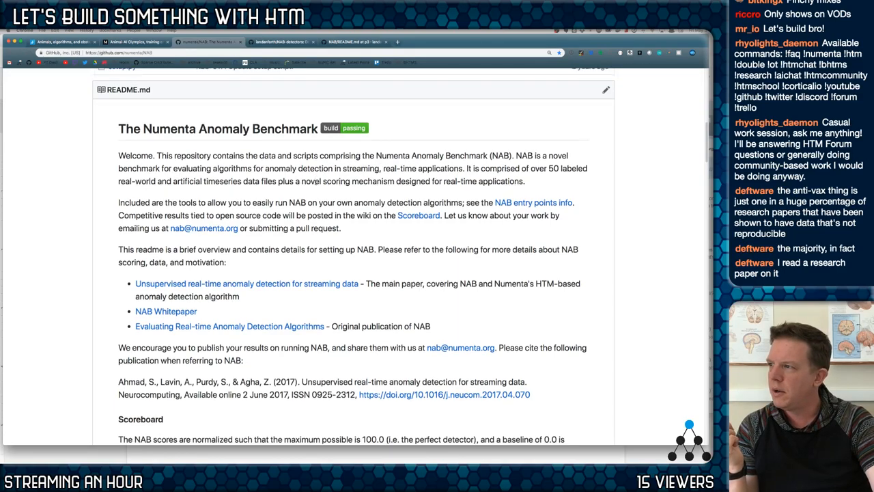
{"action": "scroll", "scroll_direction": "down", "scroll_amount": 3}
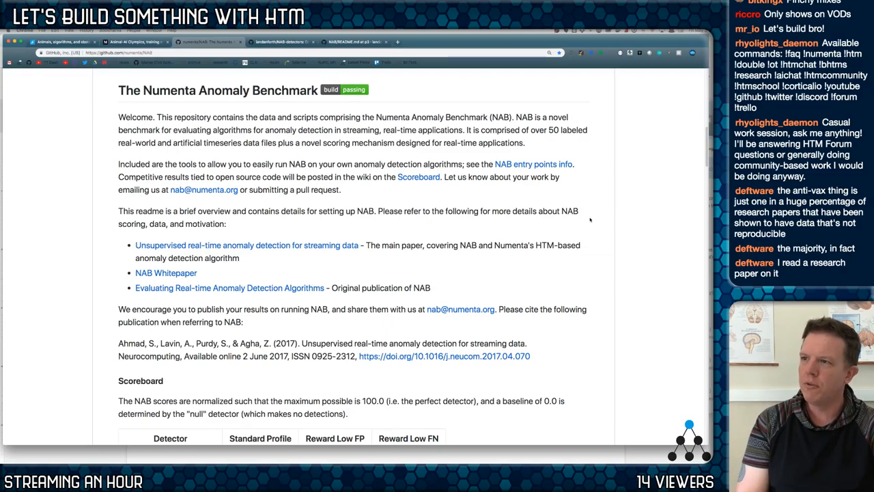
{"action": "mouse_move", "coordinate": [348, 208]}
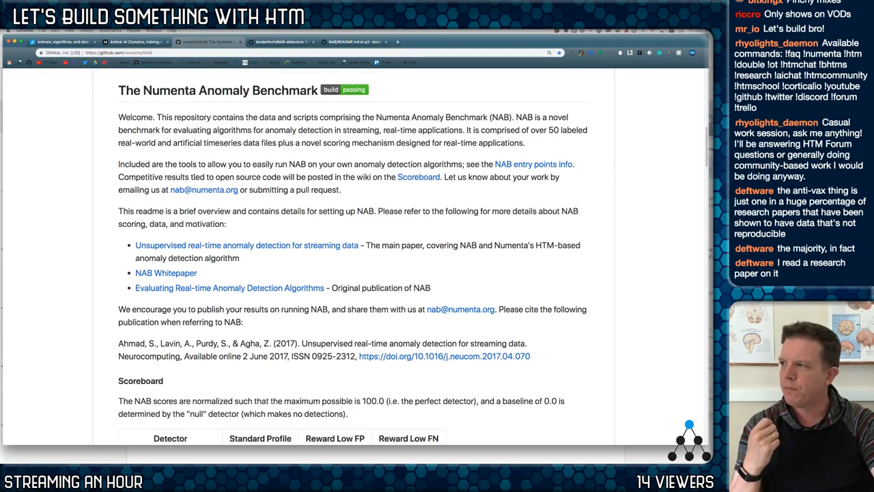
{"action": "scroll", "scroll_direction": "down", "scroll_amount": 3}
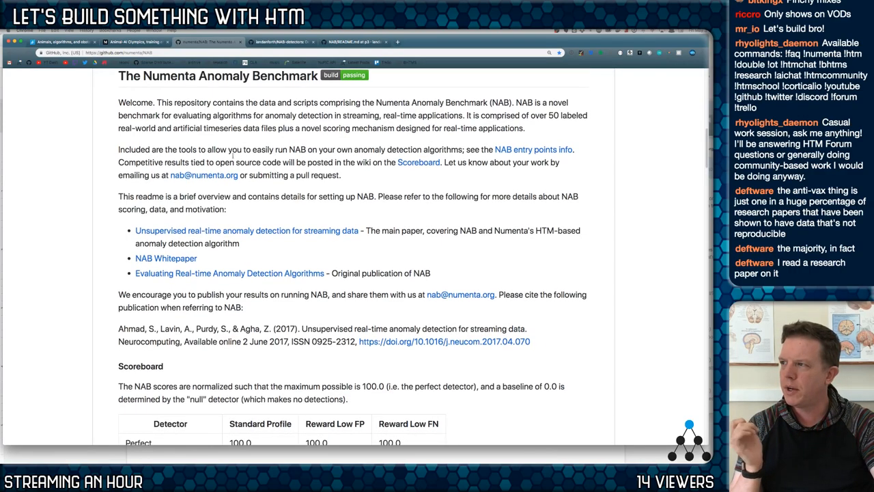
{"action": "left_click_drag", "start_coordinate": [153, 149], "coordinate": [313, 149]}
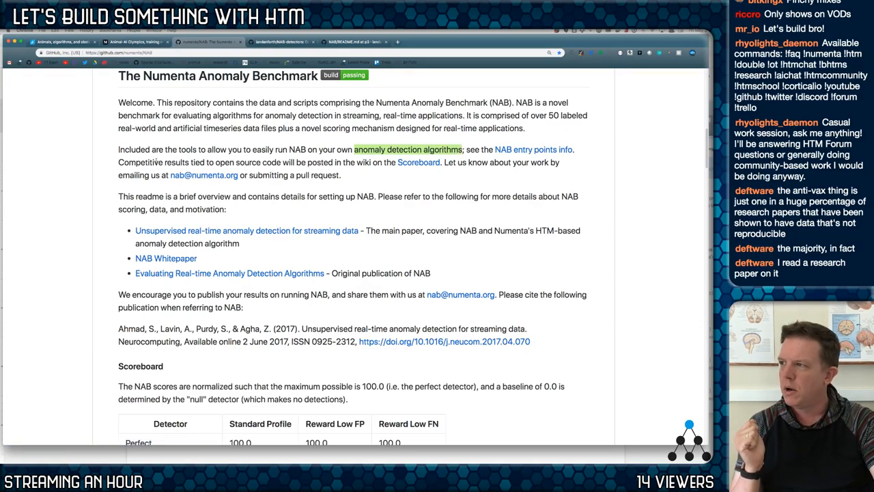
{"action": "scroll", "scroll_direction": "up", "scroll_amount": 3}
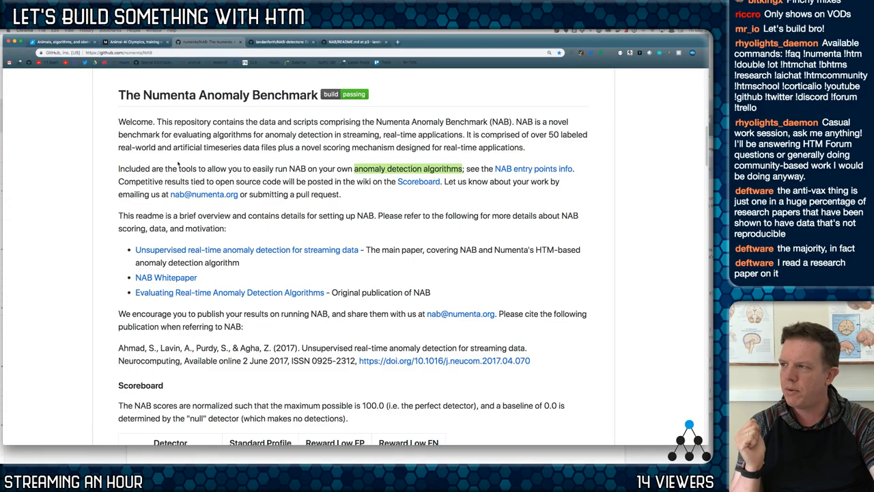
{"action": "scroll", "scroll_direction": "up", "scroll_amount": 3}
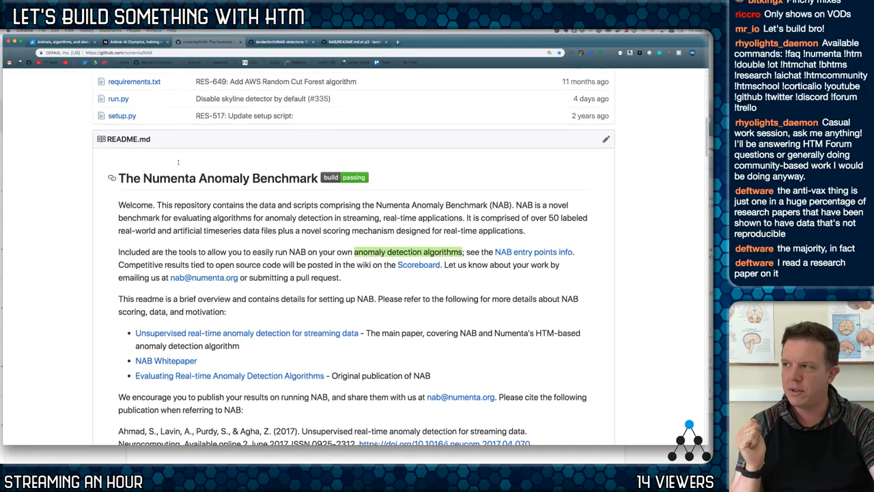
{"action": "scroll", "scroll_direction": "up", "scroll_amount": 3}
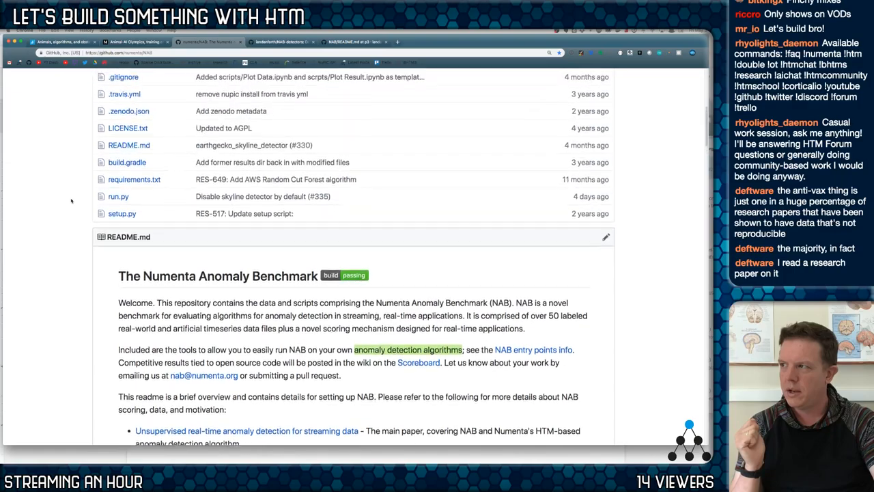
{"action": "scroll", "scroll_direction": "up", "scroll_amount": 3}
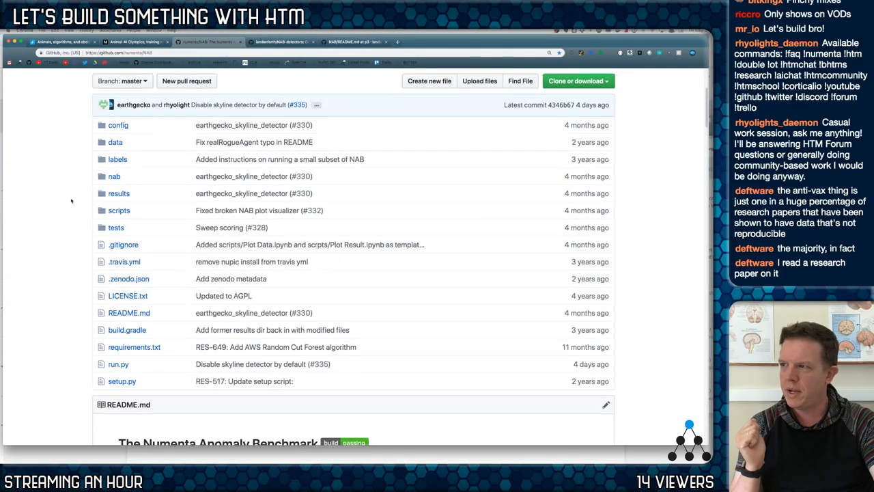
{"action": "scroll", "scroll_direction": "down", "scroll_amount": 3}
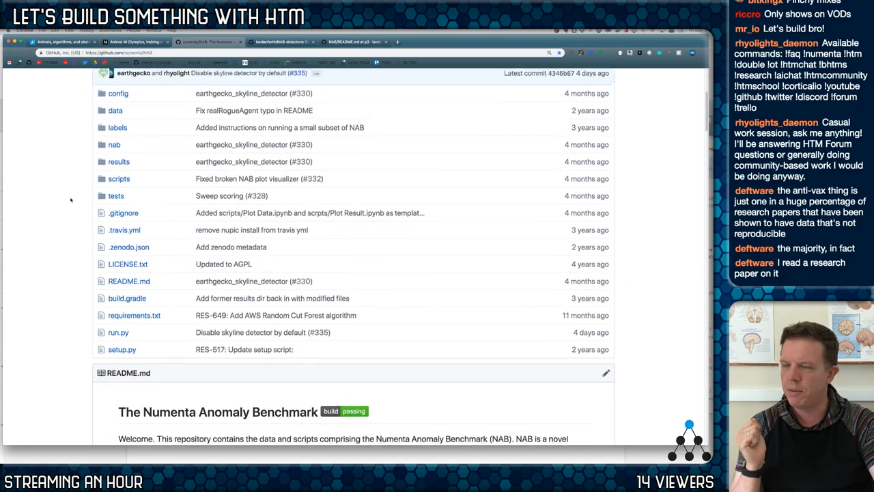
{"action": "scroll", "scroll_direction": "down", "scroll_amount": 3}
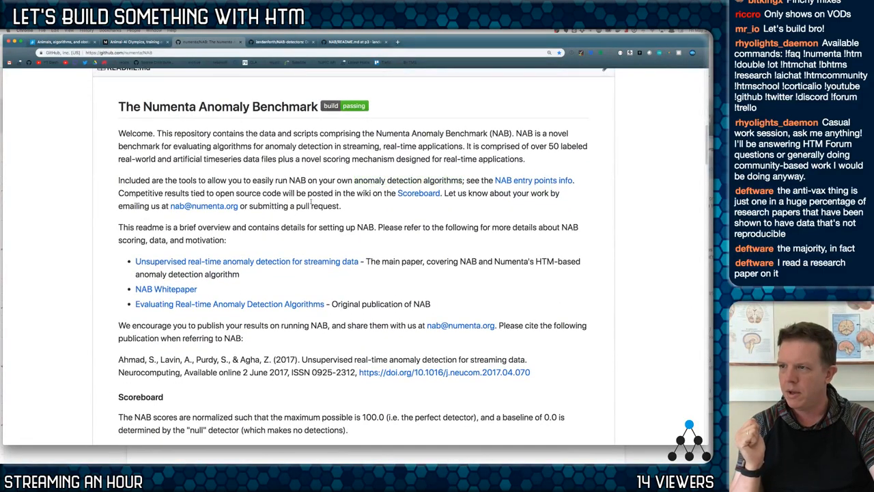
{"action": "scroll", "scroll_direction": "down", "scroll_amount": 3}
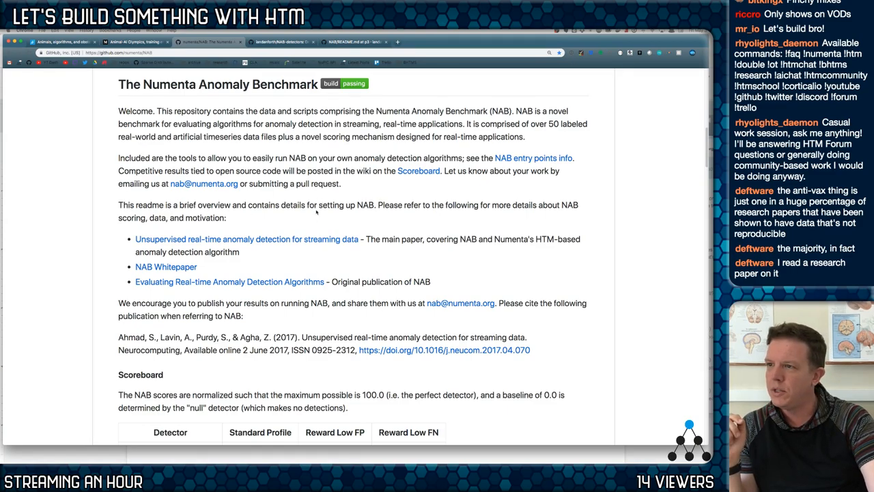
{"action": "scroll", "scroll_direction": "down", "scroll_amount": 3}
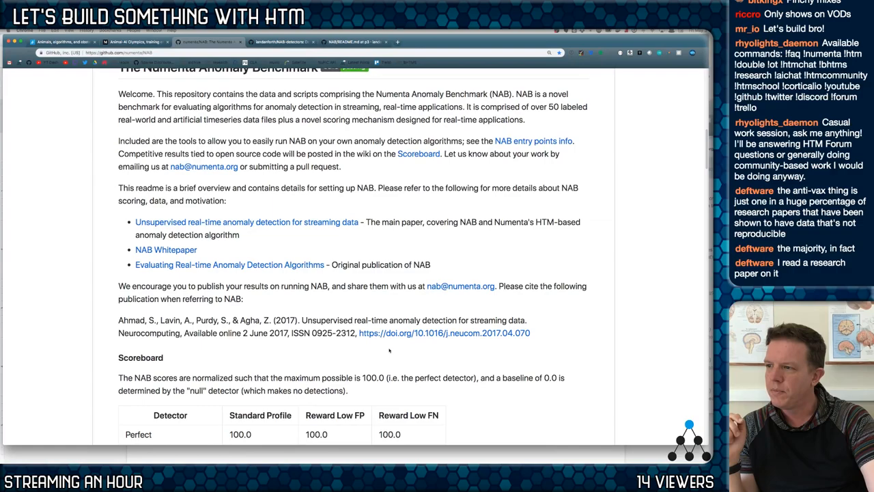
Step: Copy the DOI link from the README's recommended citation
{"action": "right_click", "coordinate": [444, 333]}
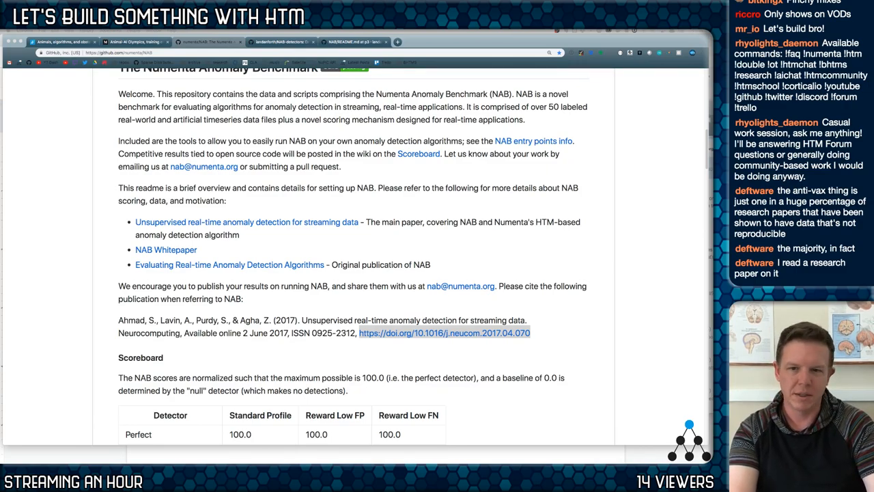
{"action": "right_click", "coordinate": [444, 333]}
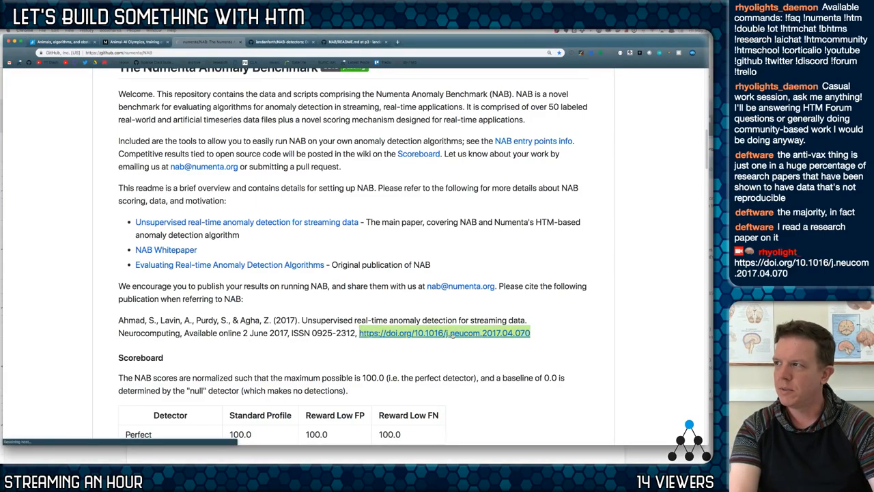
{"action": "left_click", "coordinate": [444, 333]}
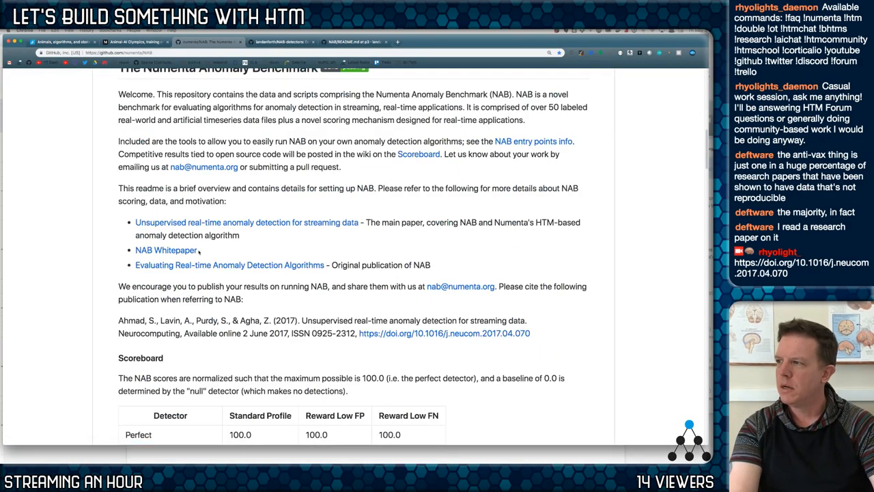
Step: Follow the NAB Whitepaper link to the NAB wiki Home page and its list of guides
{"action": "left_click", "coordinate": [165, 250]}
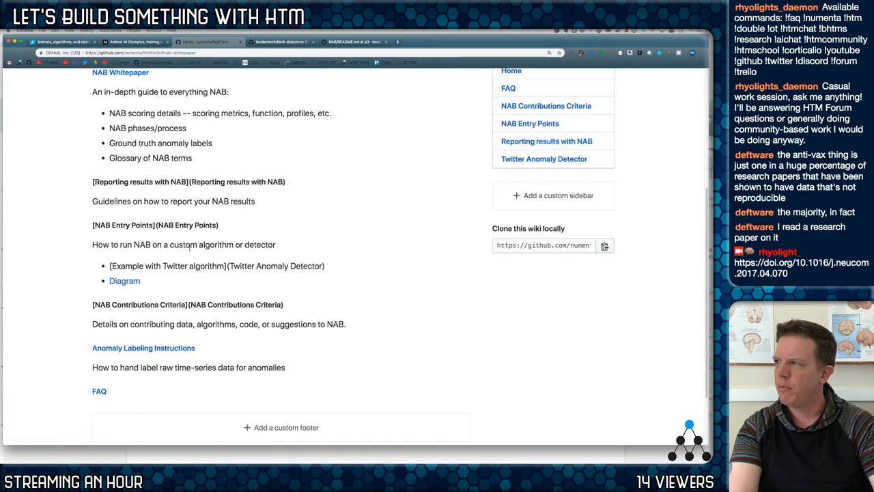
{"action": "scroll", "scroll_direction": "up", "scroll_amount": 3}
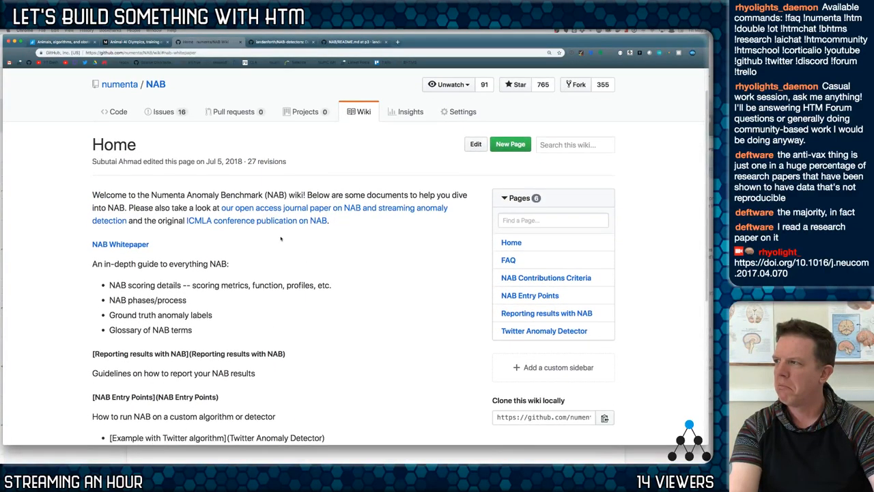
{"action": "scroll", "scroll_direction": "down", "scroll_amount": 3}
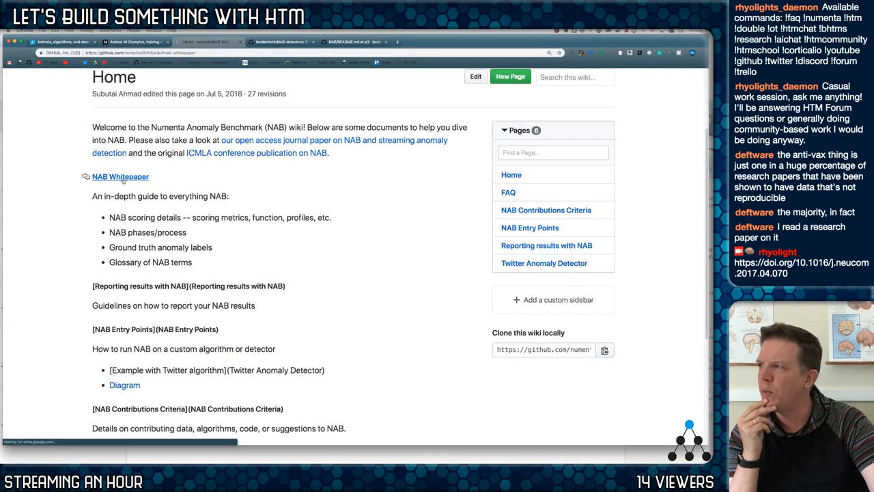
Step: Page through the NAB whitepaper PDF in Google Drive preview, then close it back to the README
{"action": "left_click", "coordinate": [120, 176]}
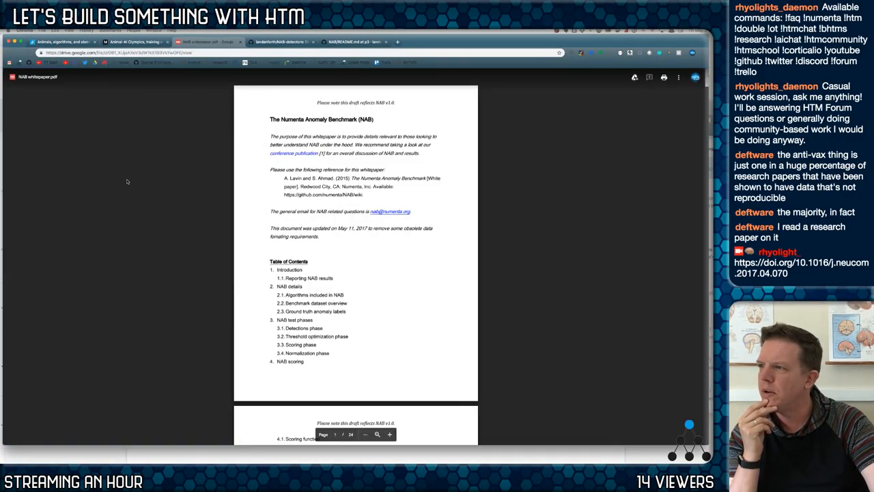
{"action": "scroll", "scroll_direction": "down", "scroll_amount": 3}
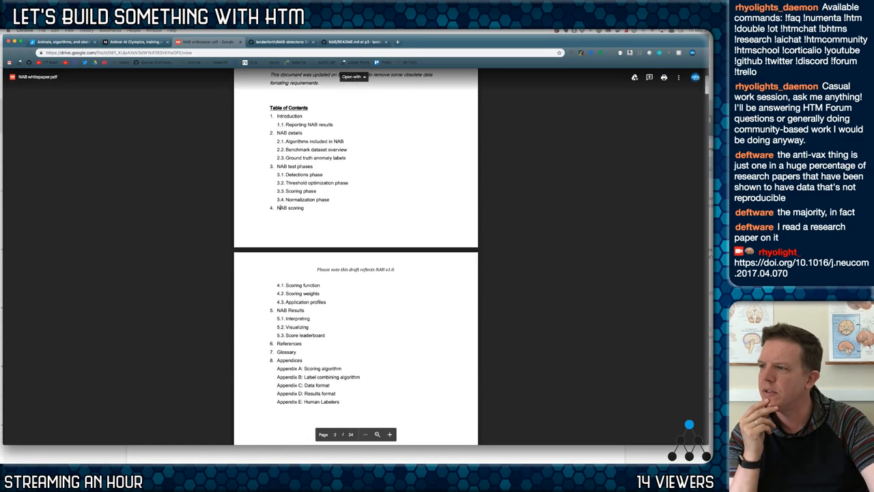
{"action": "scroll", "scroll_direction": "down", "scroll_amount": 3}
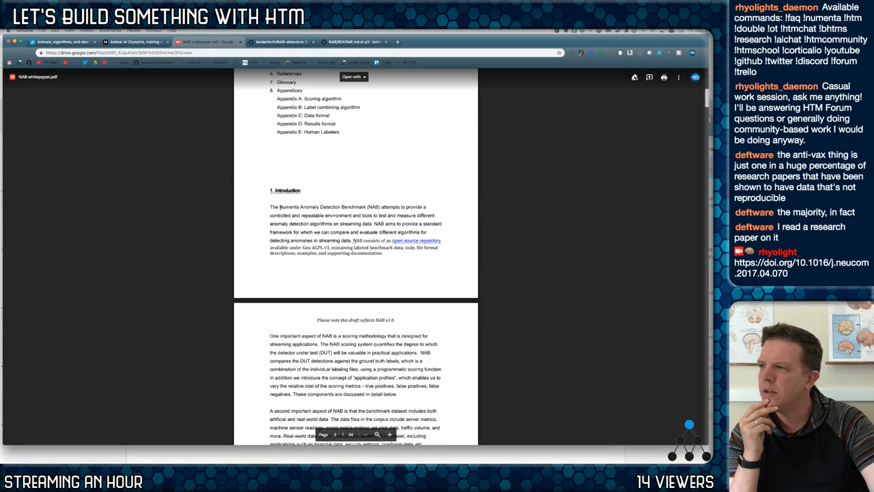
{"action": "scroll", "scroll_direction": "down", "scroll_amount": 3}
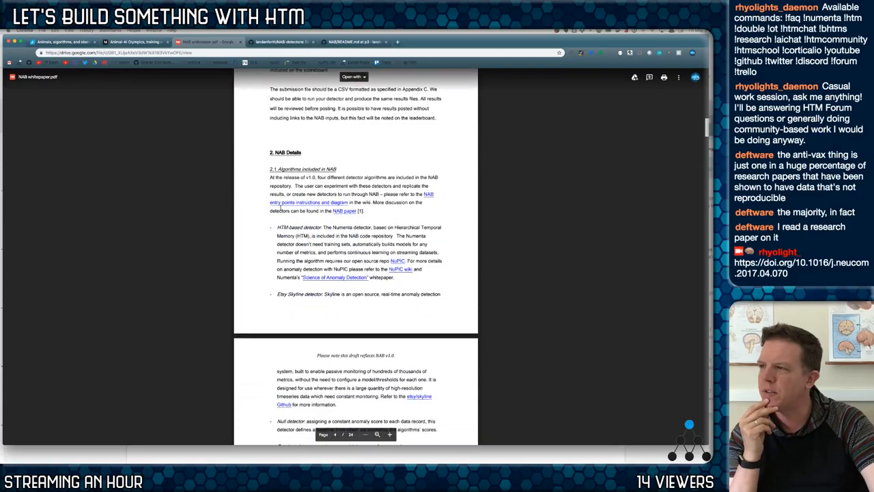
{"action": "scroll", "scroll_direction": "down", "scroll_amount": 3}
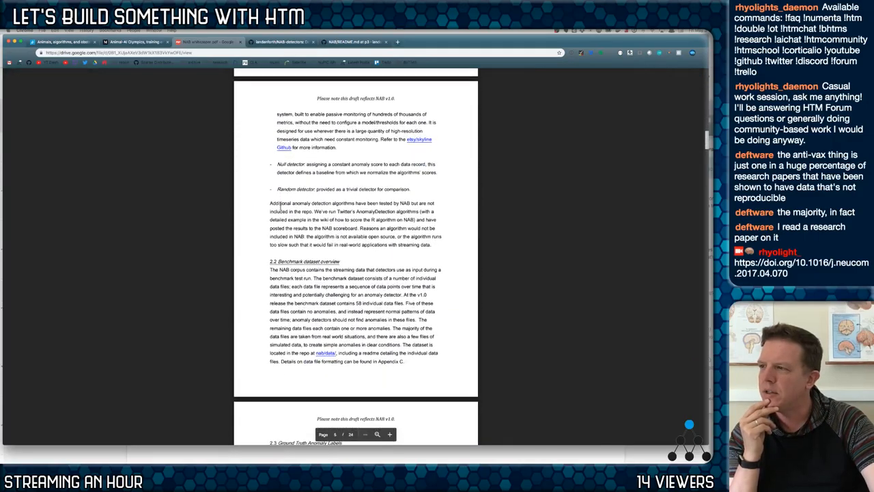
{"action": "scroll", "scroll_direction": "down", "scroll_amount": 3}
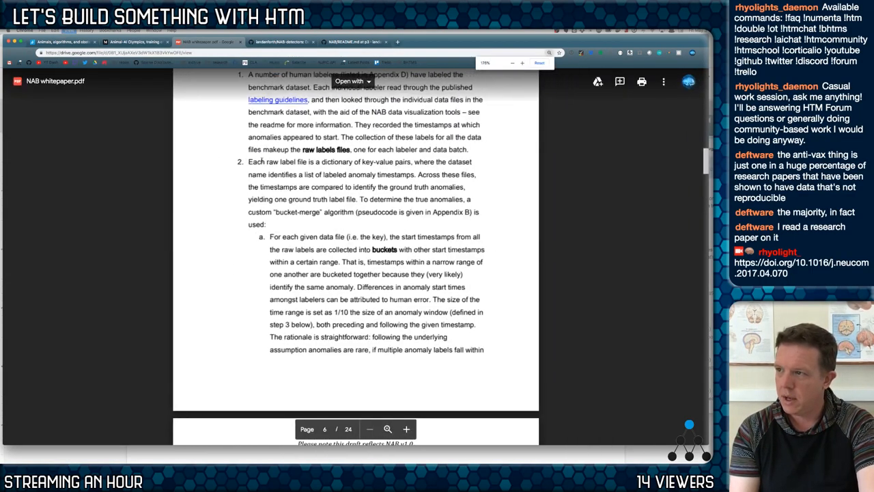
{"action": "scroll", "scroll_direction": "up", "scroll_amount": 3}
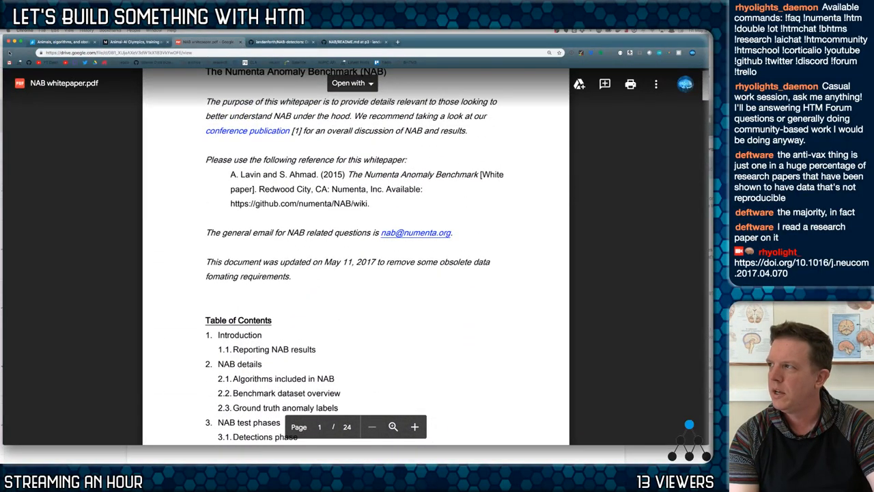
{"action": "left_click", "coordinate": [205, 41]}
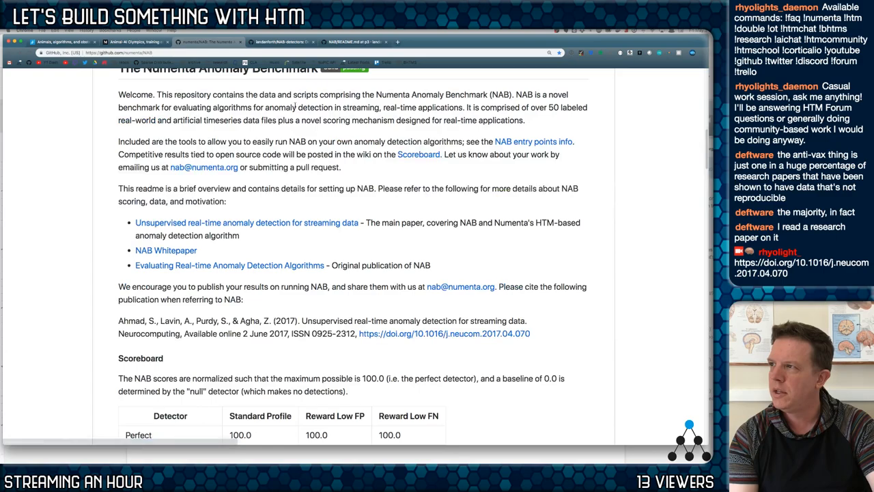
Step: Revisit the NAB-detectors repository and scroll down through its README
{"action": "left_click", "coordinate": [280, 41]}
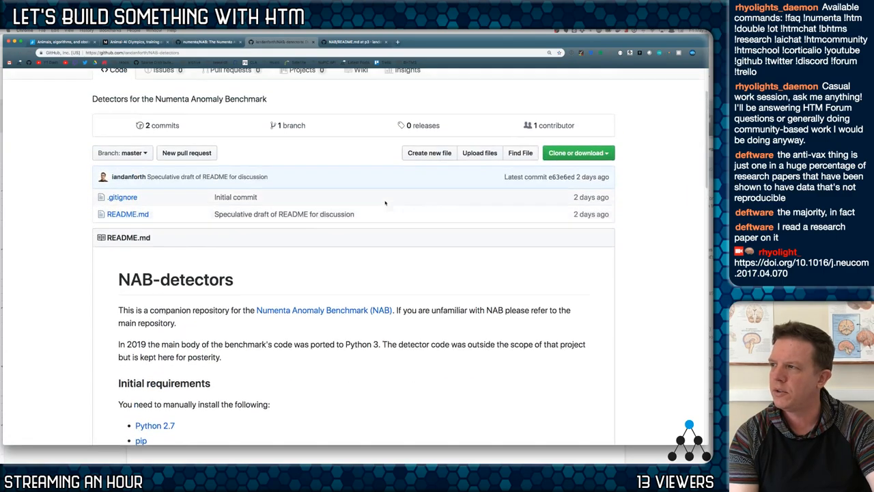
{"action": "scroll", "scroll_direction": "up", "scroll_amount": 3}
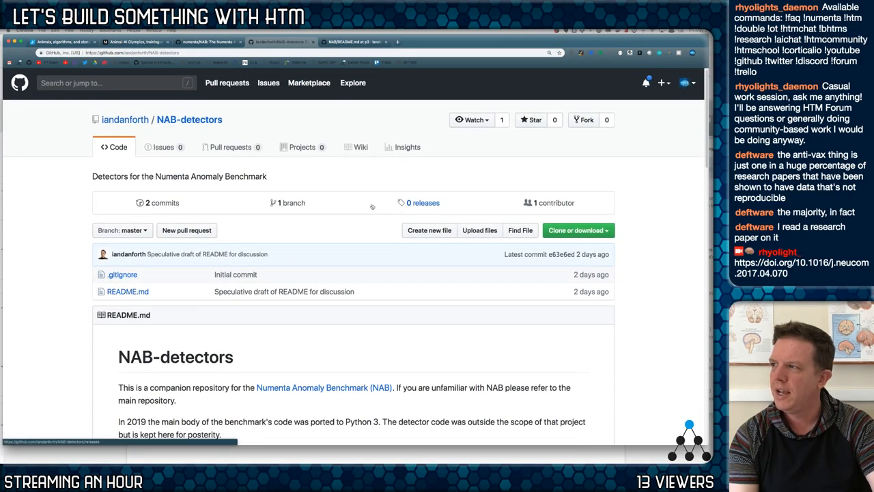
{"action": "scroll", "scroll_direction": "down", "scroll_amount": 3}
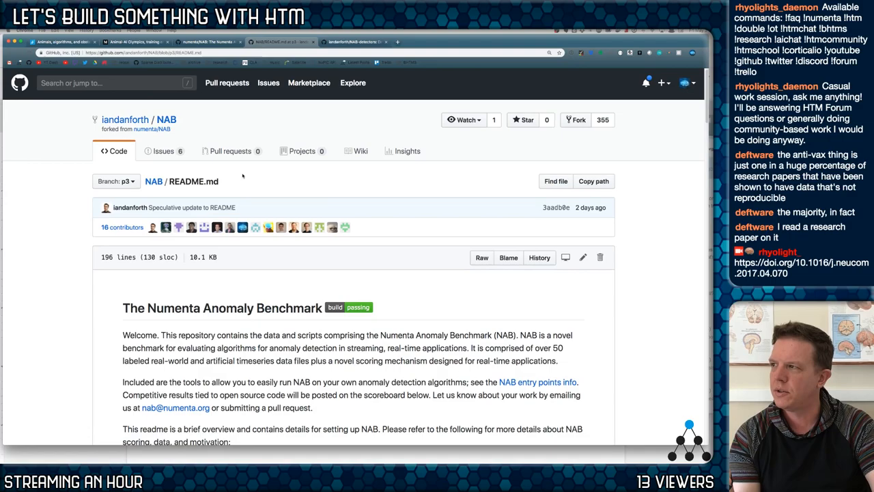
{"action": "scroll", "scroll_direction": "down", "scroll_amount": 3}
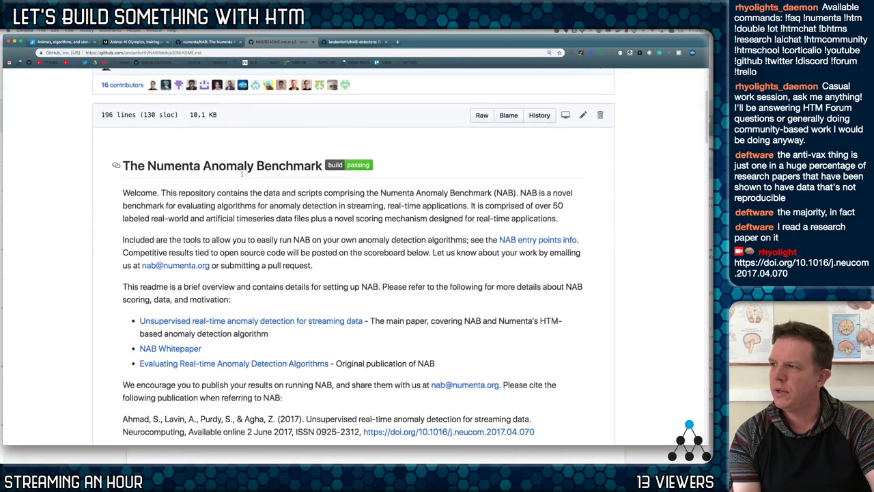
{"action": "scroll", "scroll_direction": "down", "scroll_amount": 3}
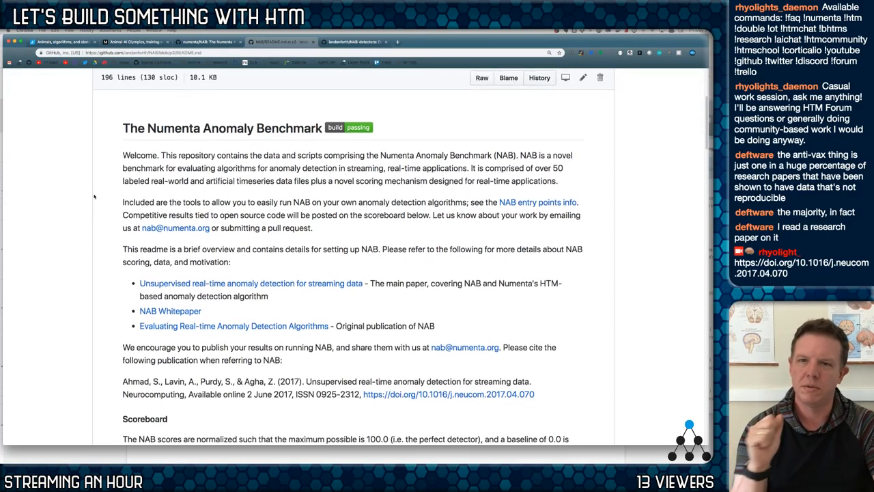
{"action": "scroll", "scroll_direction": "down", "scroll_amount": 3}
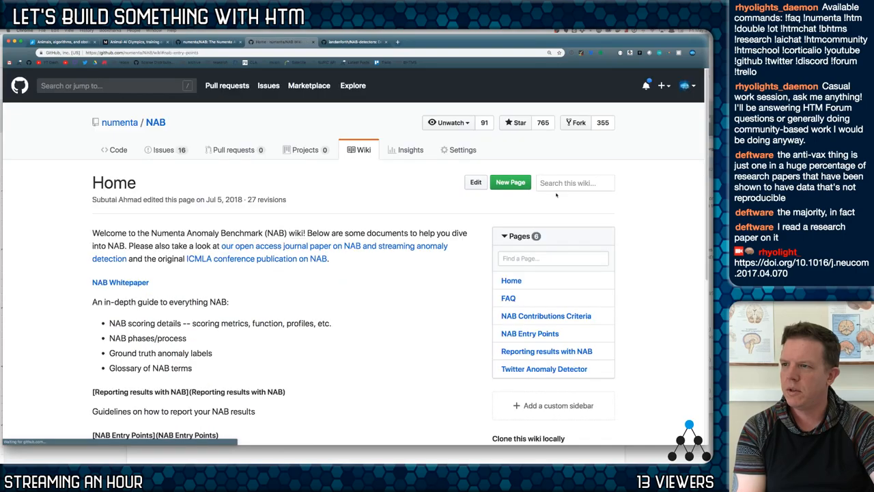
{"action": "scroll", "scroll_direction": "up", "scroll_amount": 3}
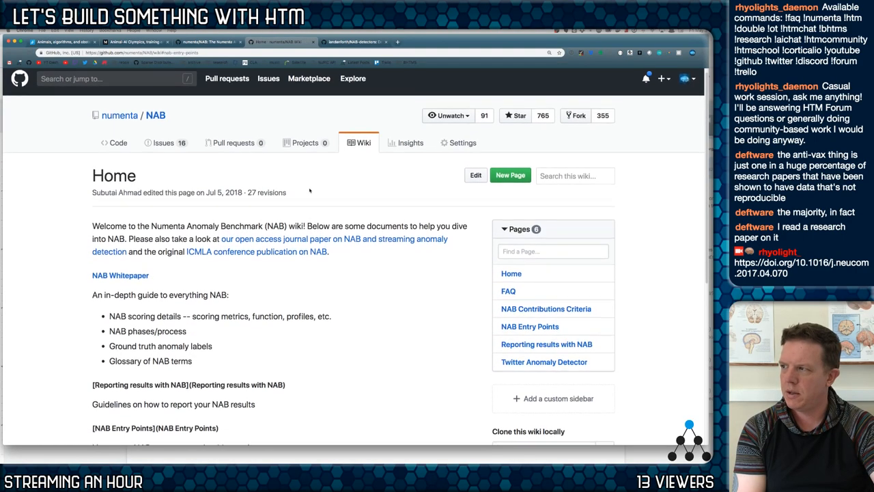
{"action": "scroll", "scroll_direction": "down", "scroll_amount": 3}
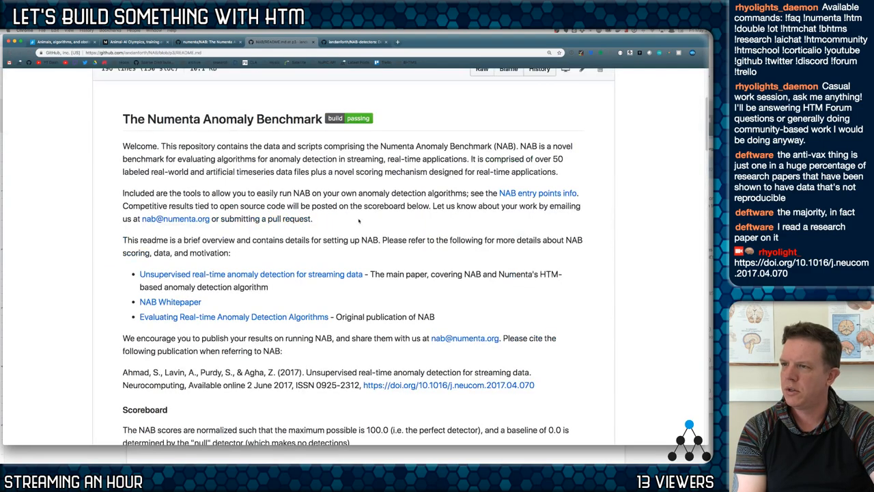
Step: Scroll to the README's Scoreboard table and go over its standard, low-FP and low-FN profile columns
{"action": "scroll", "scroll_direction": "up", "scroll_amount": 3}
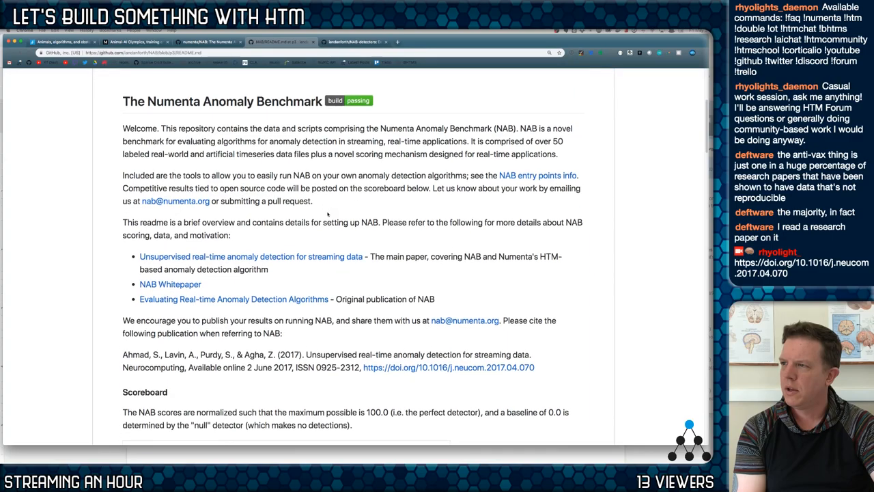
{"action": "scroll", "scroll_direction": "down", "scroll_amount": 3}
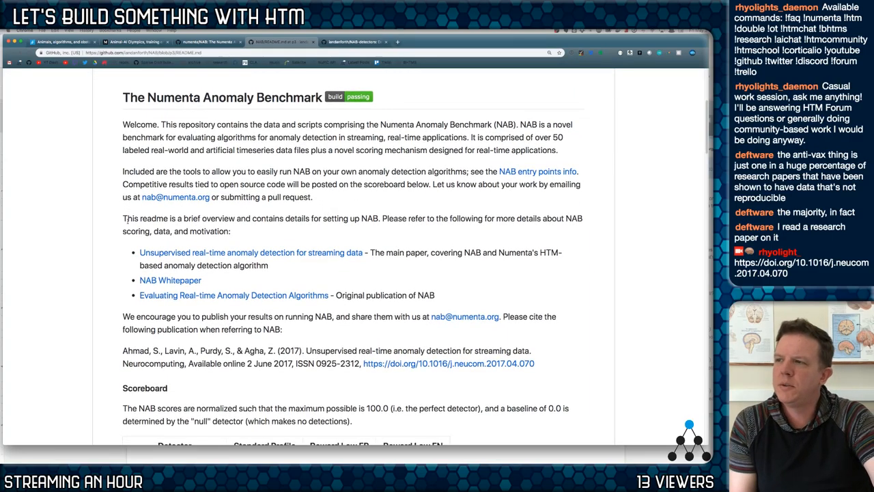
{"action": "scroll", "scroll_direction": "down", "scroll_amount": 3}
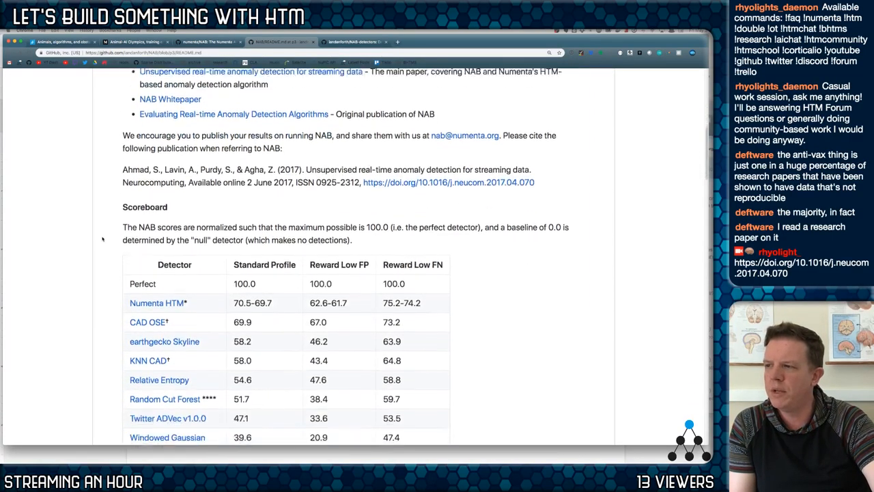
{"action": "scroll", "scroll_direction": "down", "scroll_amount": 3}
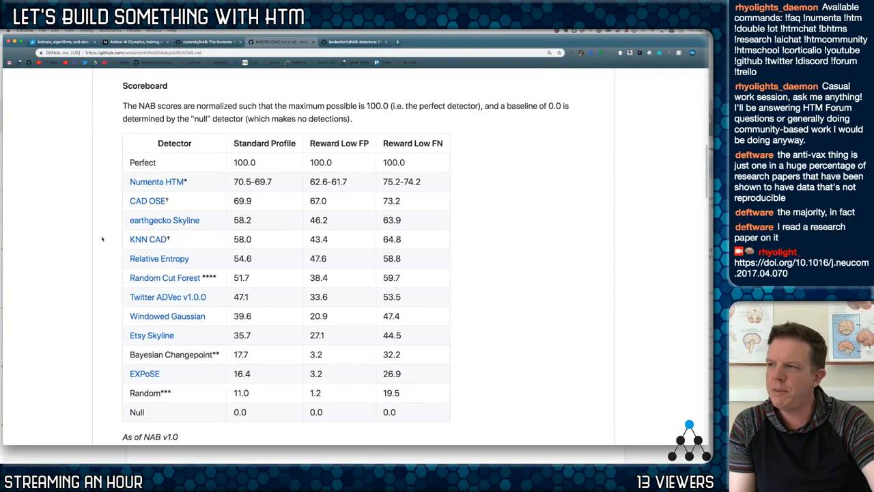
{"action": "scroll", "scroll_direction": "up", "scroll_amount": 3}
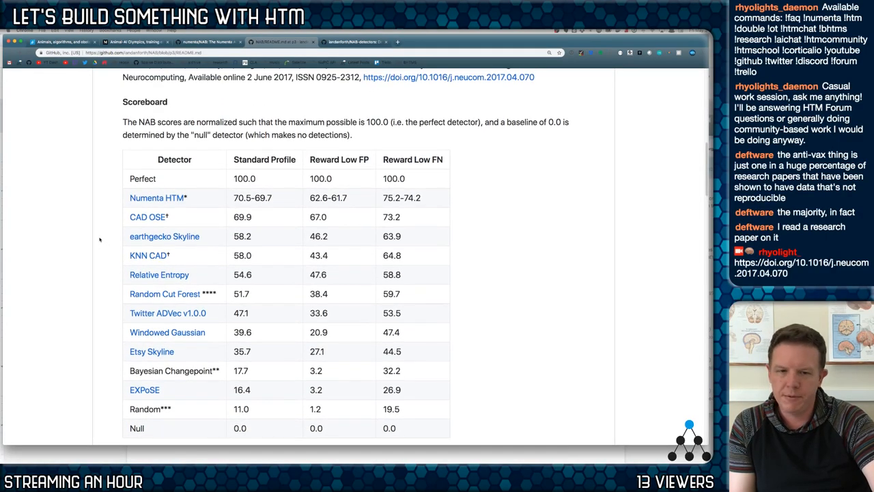
{"action": "scroll", "scroll_direction": "down", "scroll_amount": 3}
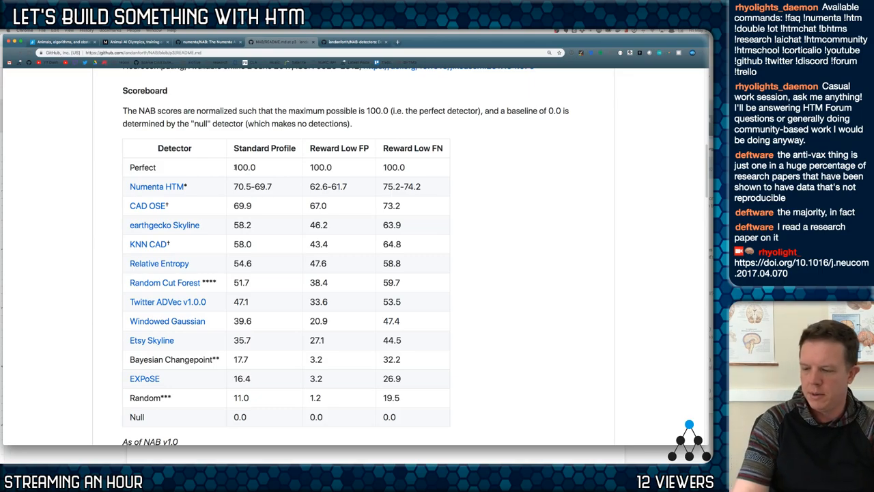
{"action": "scroll", "scroll_direction": "up", "scroll_amount": 3}
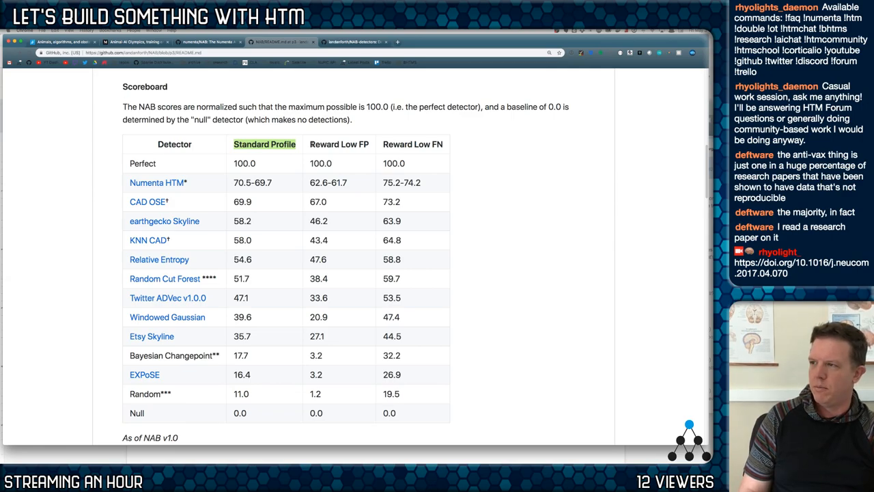
{"action": "left_click", "coordinate": [338, 145]}
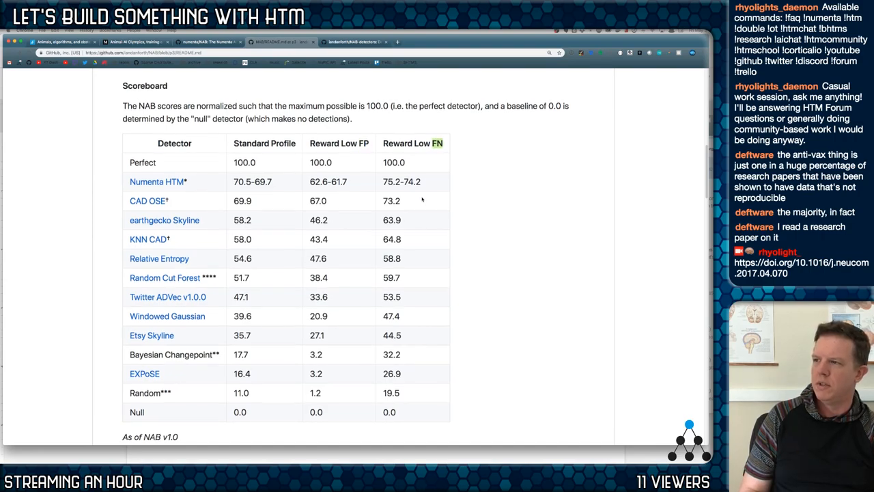
Step: Read down through the scoreboard footnotes, Corpus and Additional Scores to the Installing NAB section
{"action": "scroll", "scroll_direction": "down", "scroll_amount": 3}
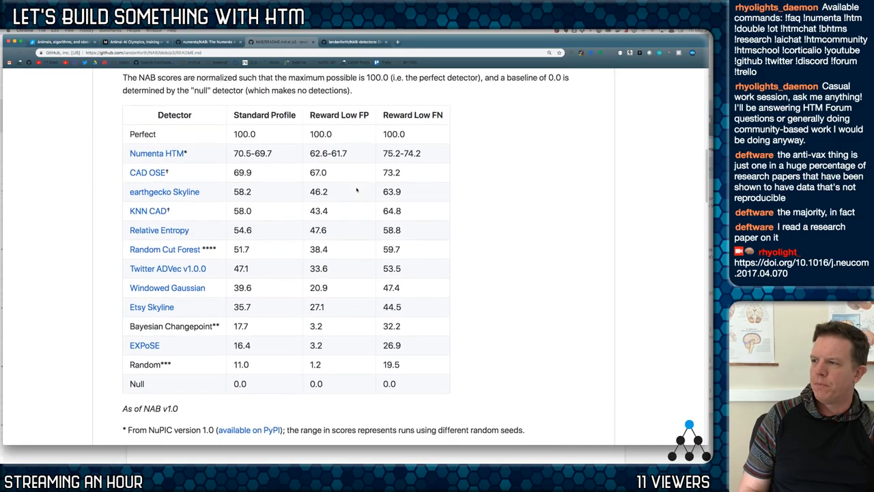
{"action": "scroll", "scroll_direction": "down", "scroll_amount": 3}
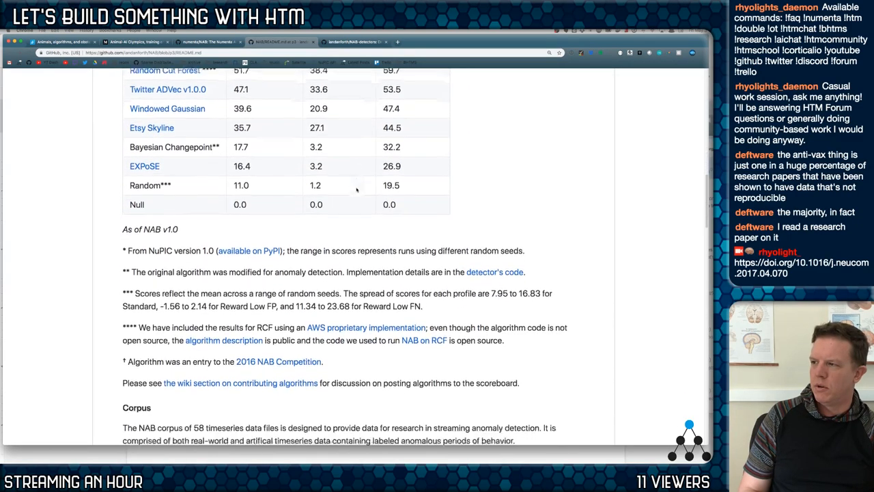
{"action": "scroll", "scroll_direction": "down", "scroll_amount": 3}
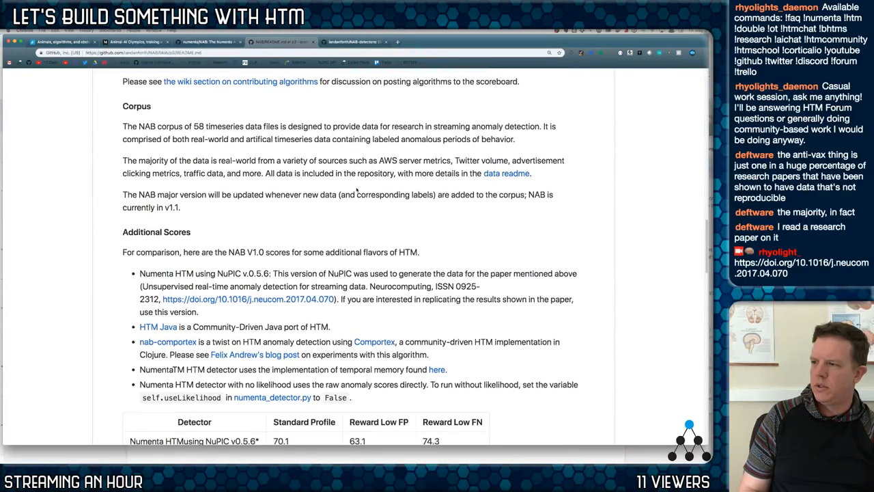
{"action": "scroll", "scroll_direction": "down", "scroll_amount": 3}
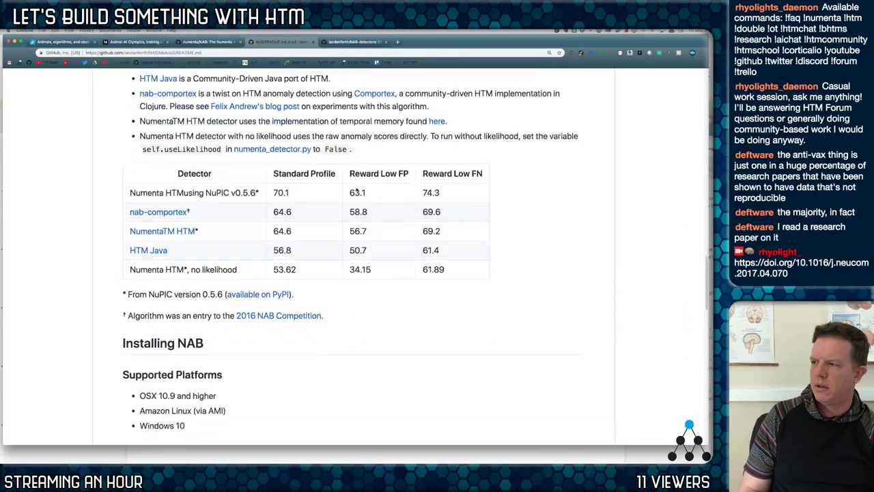
{"action": "scroll", "scroll_direction": "down", "scroll_amount": 3}
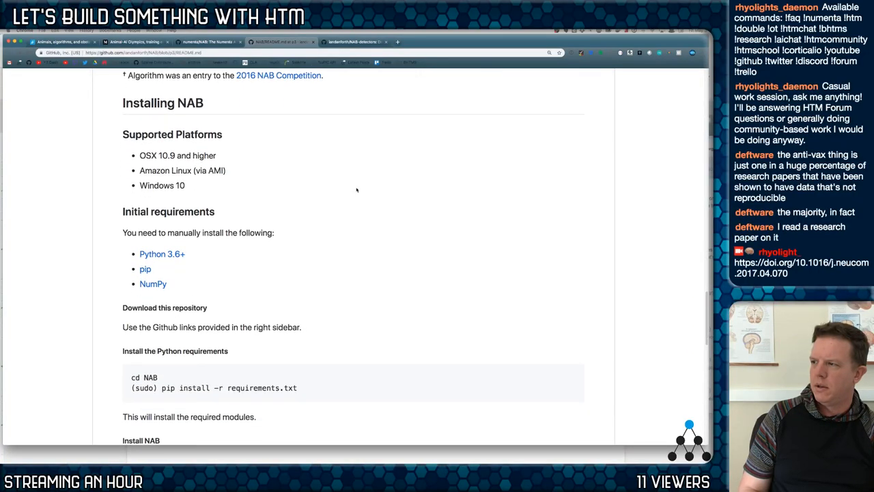
{"action": "scroll", "scroll_direction": "up", "scroll_amount": 3}
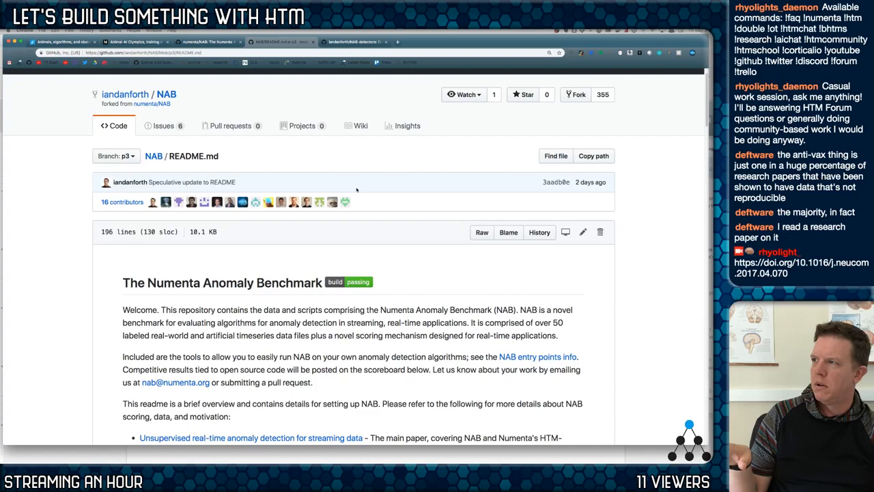
{"action": "mouse_move", "coordinate": [385, 205]}
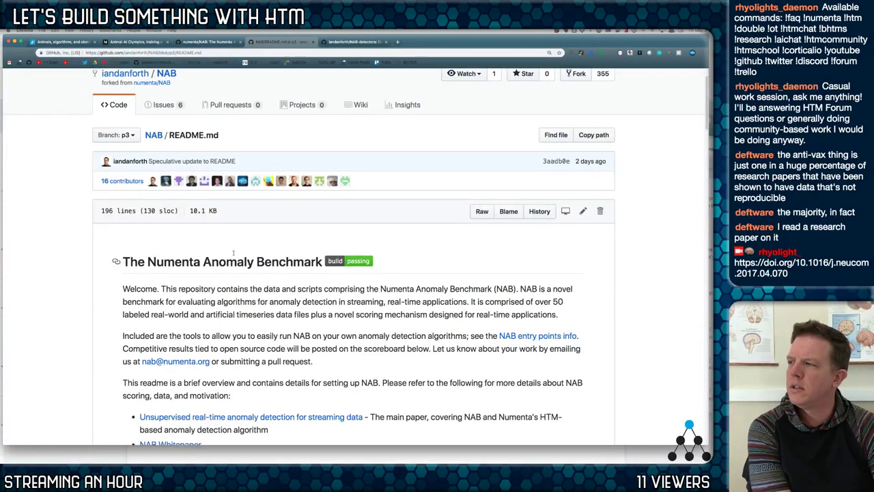
Step: Scroll through the ScienceDirect streaming anomaly detection paper, then switch to the NAB wiki Home tab
{"action": "scroll", "scroll_direction": "down", "scroll_amount": 3}
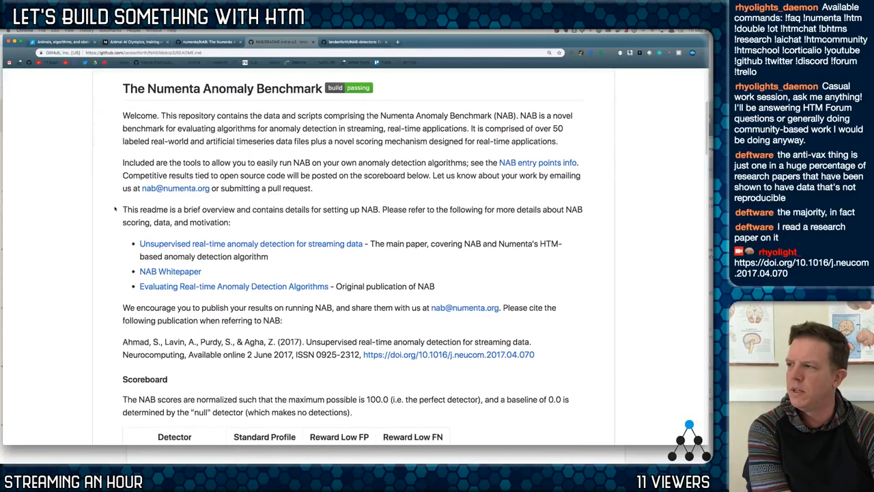
{"action": "scroll", "scroll_direction": "down", "scroll_amount": 3}
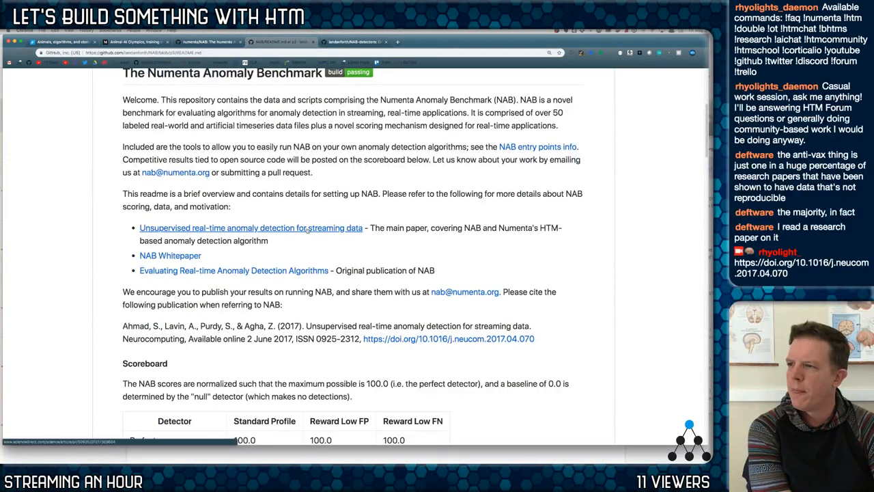
{"action": "scroll", "scroll_direction": "down", "scroll_amount": 3}
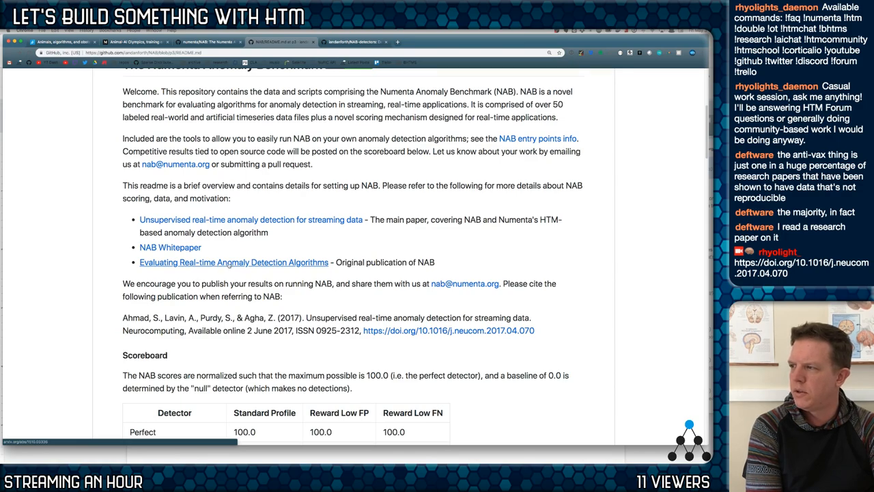
{"action": "mouse_move", "coordinate": [253, 246]}
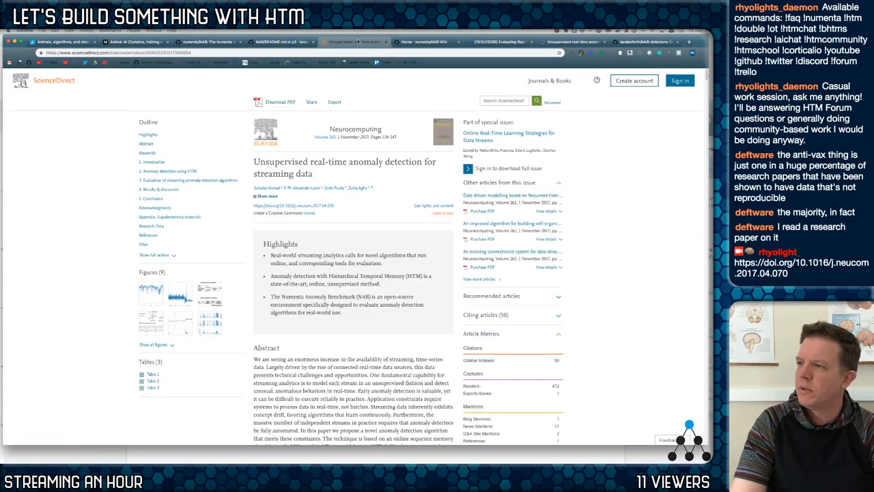
{"action": "left_click", "coordinate": [426, 41]}
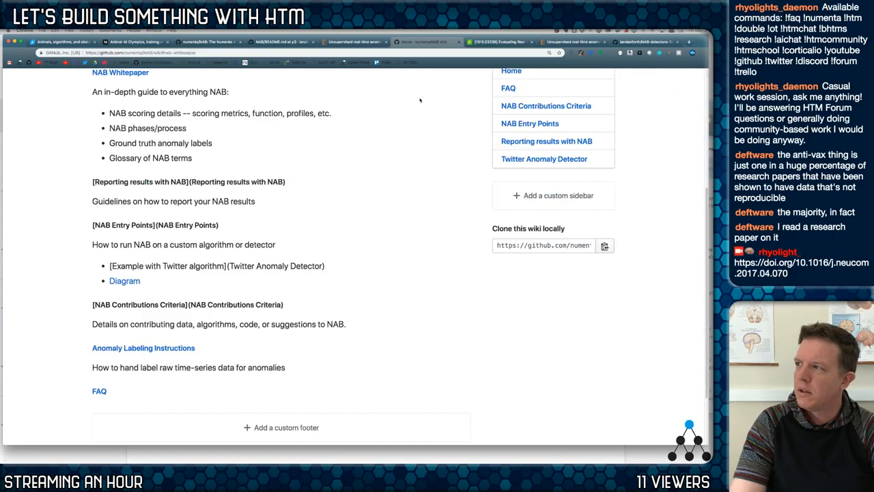
Step: Return to the NAB README and scroll to its Ahmad et al. citation paragraph above the scoreboard
{"action": "scroll", "scroll_direction": "up", "scroll_amount": 3}
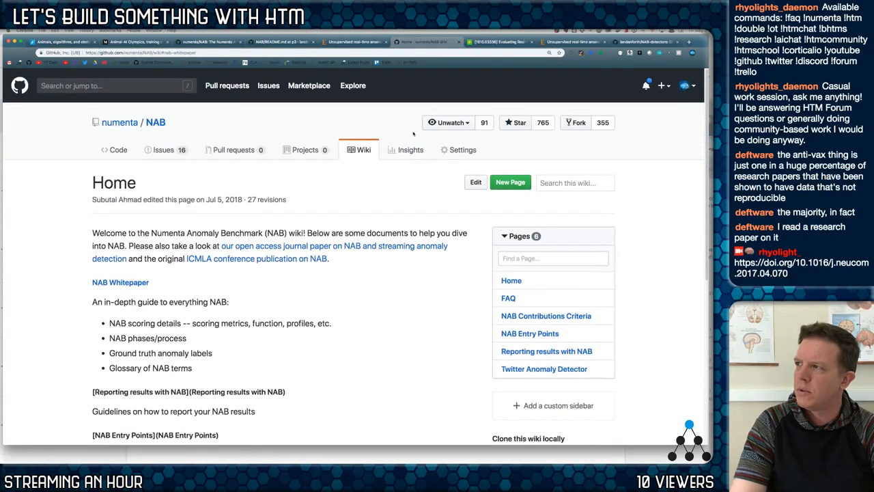
{"action": "mouse_move", "coordinate": [120, 281]}
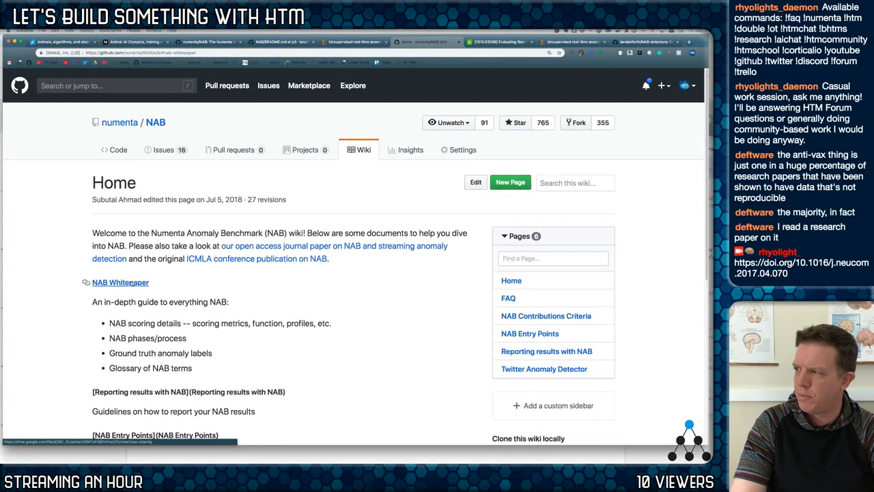
{"action": "left_click", "coordinate": [120, 281]}
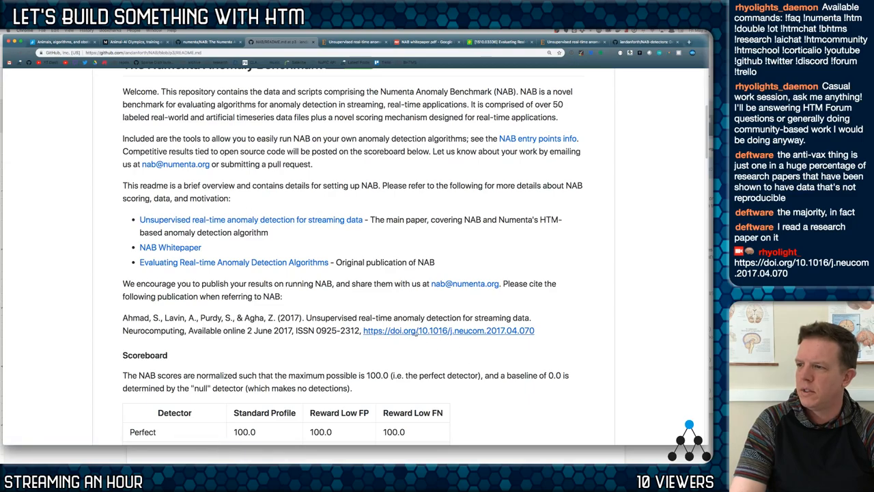
{"action": "mouse_move", "coordinate": [449, 342]}
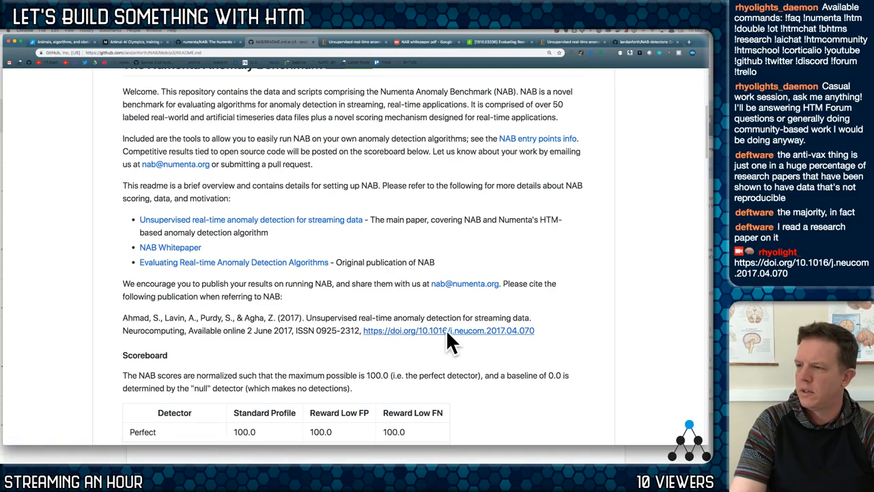
{"action": "mouse_move", "coordinate": [448, 341]}
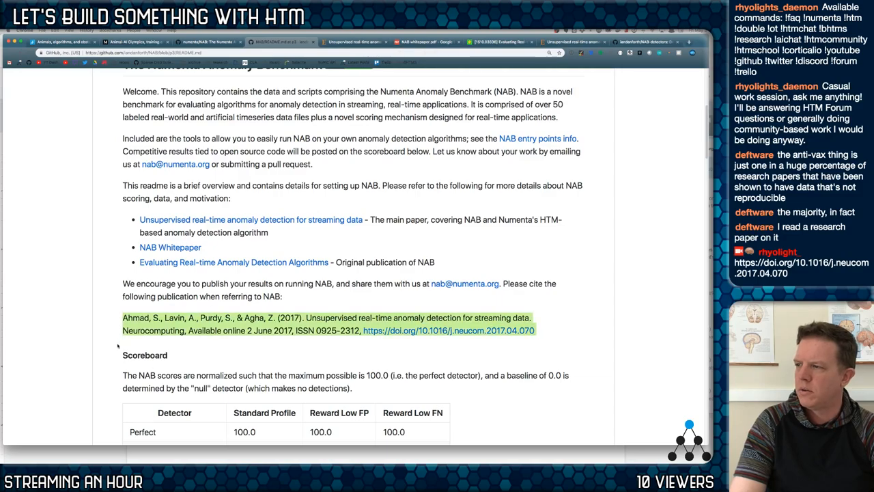
{"action": "scroll", "scroll_direction": "down", "scroll_amount": 3}
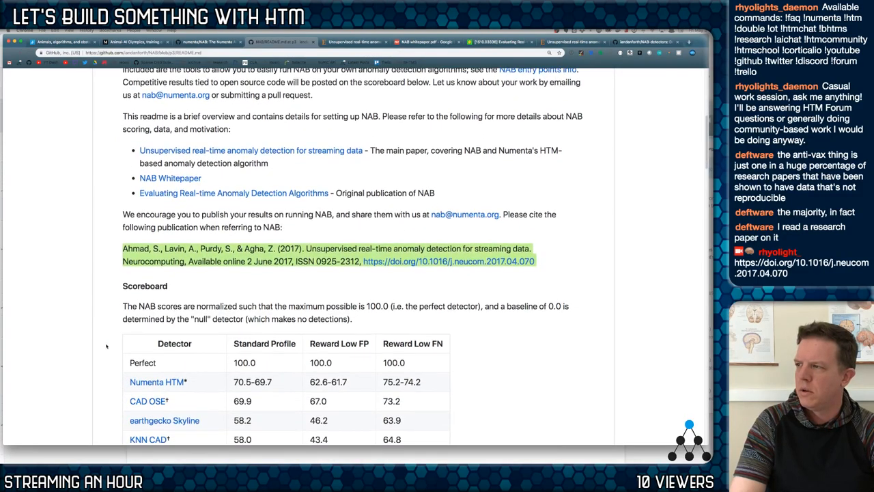
{"action": "scroll", "scroll_direction": "up", "scroll_amount": 3}
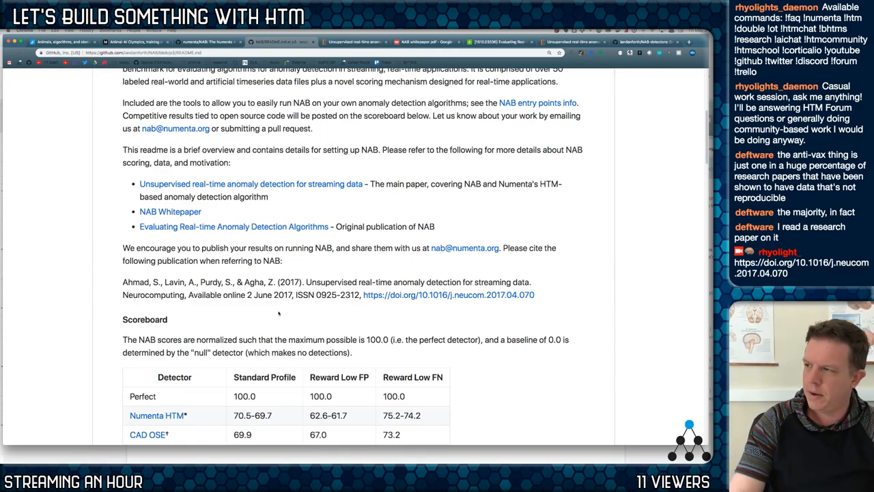
{"action": "scroll", "scroll_direction": "up", "scroll_amount": 3}
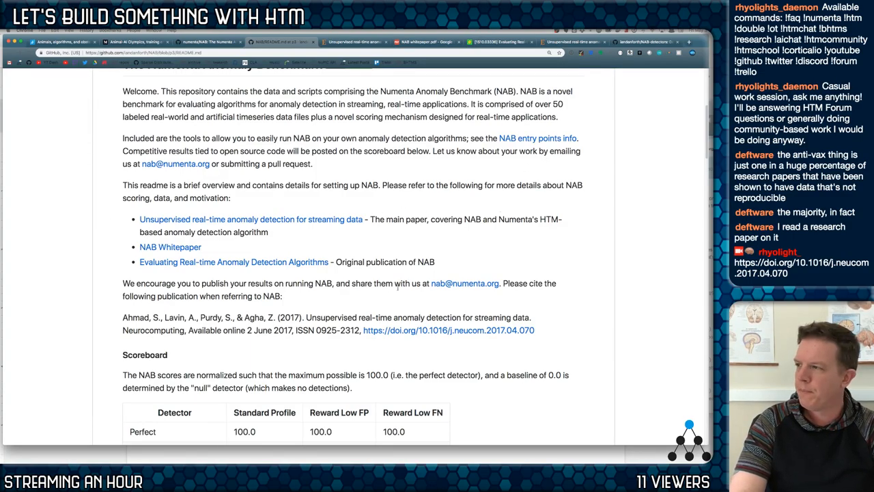
{"action": "scroll", "scroll_direction": "down", "scroll_amount": 3}
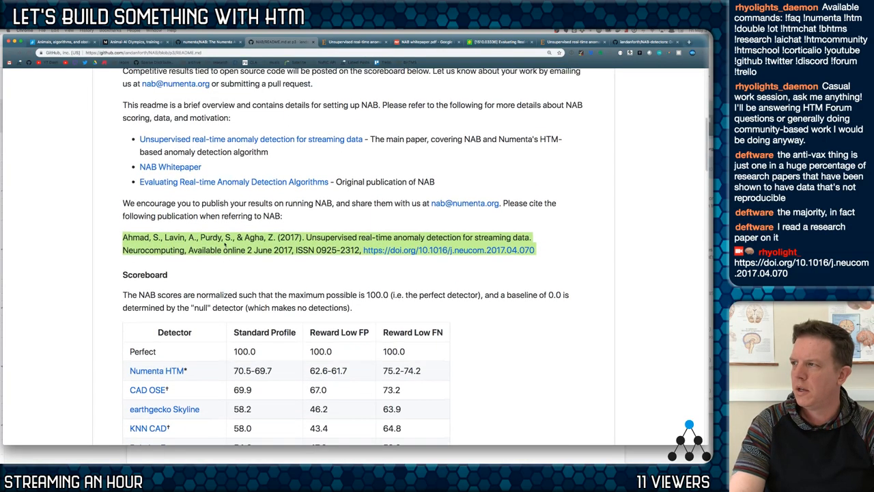
{"action": "scroll", "scroll_direction": "up", "scroll_amount": 3}
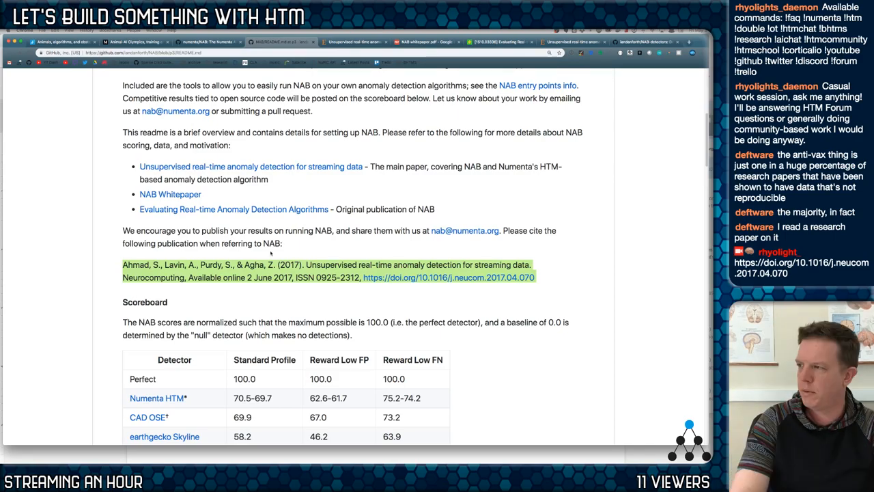
Step: Read down the NAB README's scoreboard footnotes and Corpus section toward Additional Scores
{"action": "scroll", "scroll_direction": "down", "scroll_amount": 3}
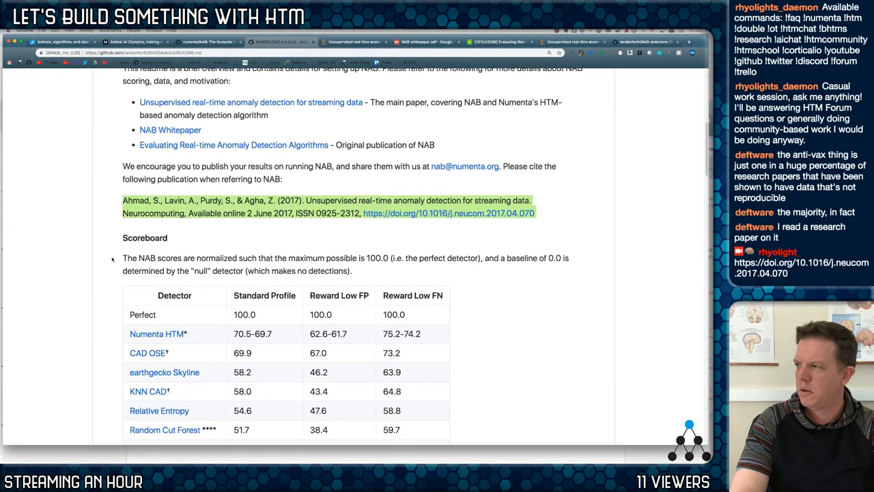
{"action": "scroll", "scroll_direction": "down", "scroll_amount": 3}
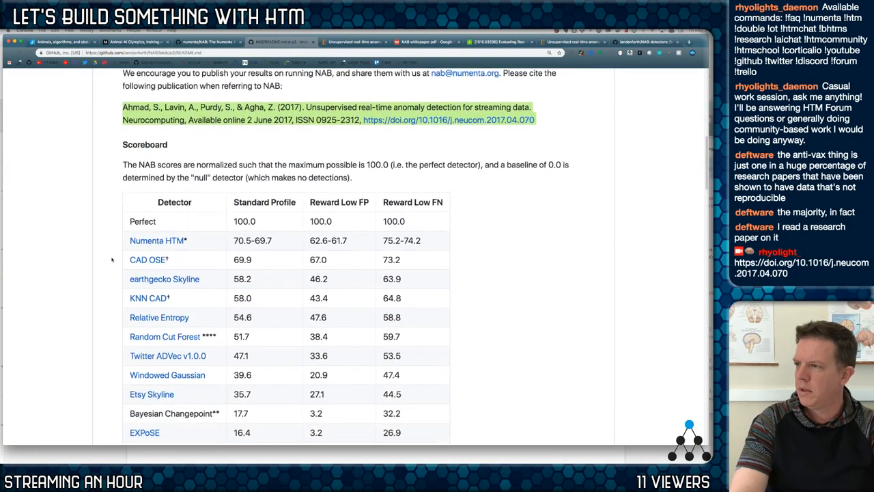
{"action": "scroll", "scroll_direction": "down", "scroll_amount": 3}
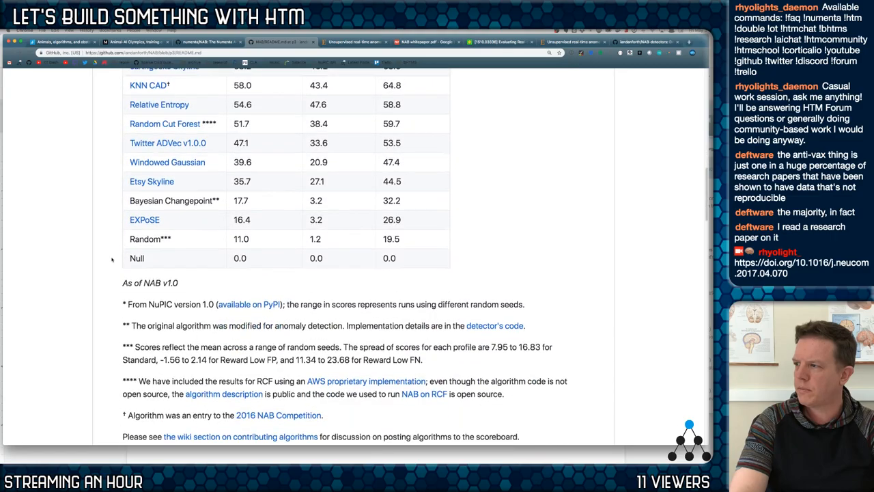
{"action": "scroll", "scroll_direction": "down", "scroll_amount": 3}
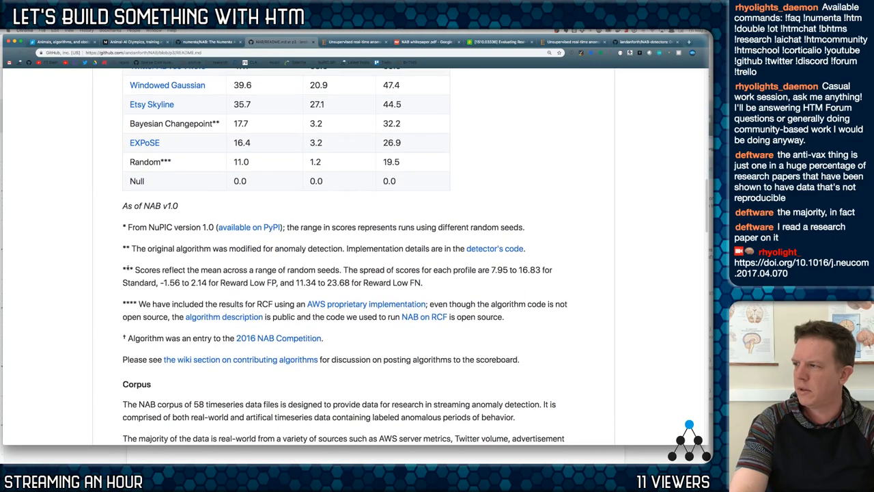
{"action": "scroll", "scroll_direction": "down", "scroll_amount": 3}
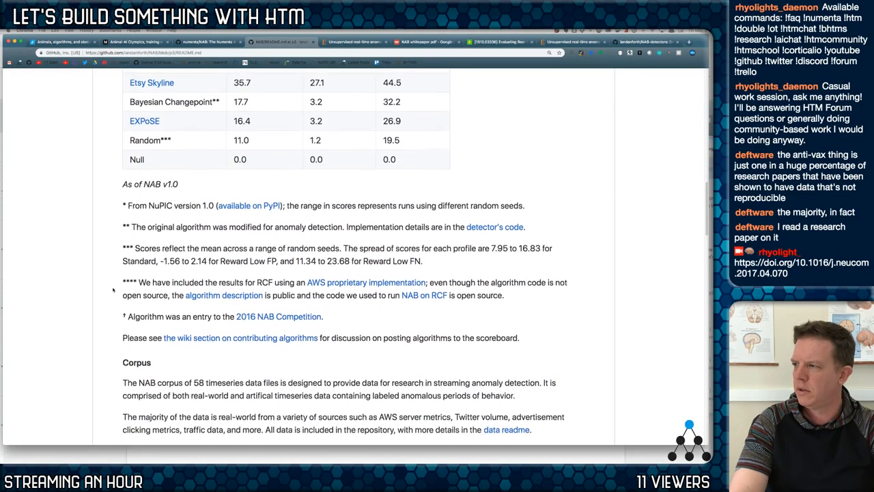
{"action": "scroll", "scroll_direction": "down", "scroll_amount": 3}
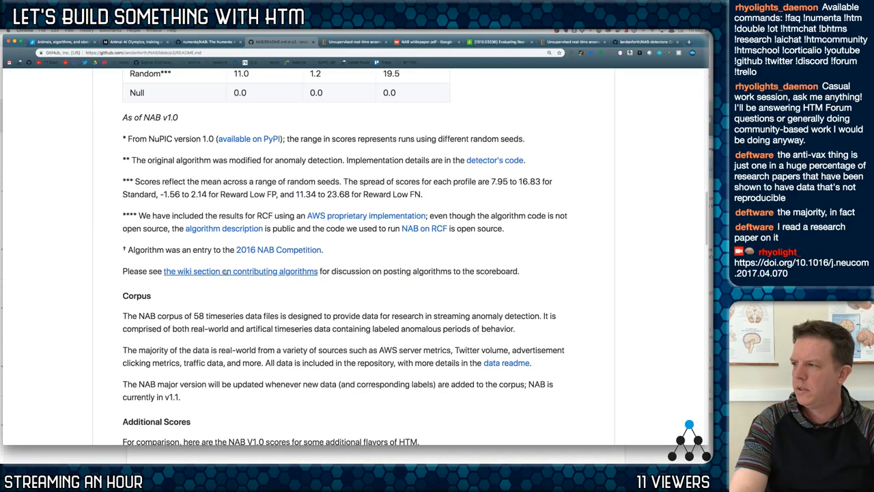
Step: Follow the README link to the NAB Contributions Criteria wiki page and skim its top
{"action": "left_click", "coordinate": [241, 270]}
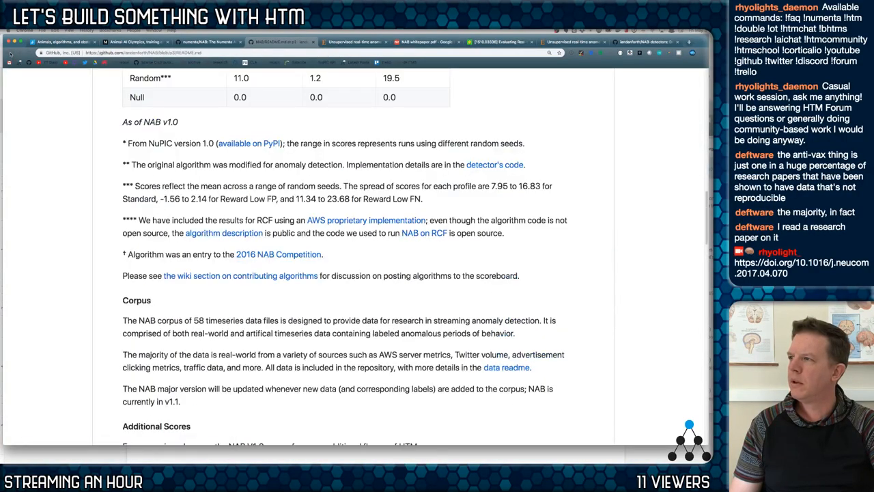
{"action": "scroll", "scroll_direction": "down", "scroll_amount": 3}
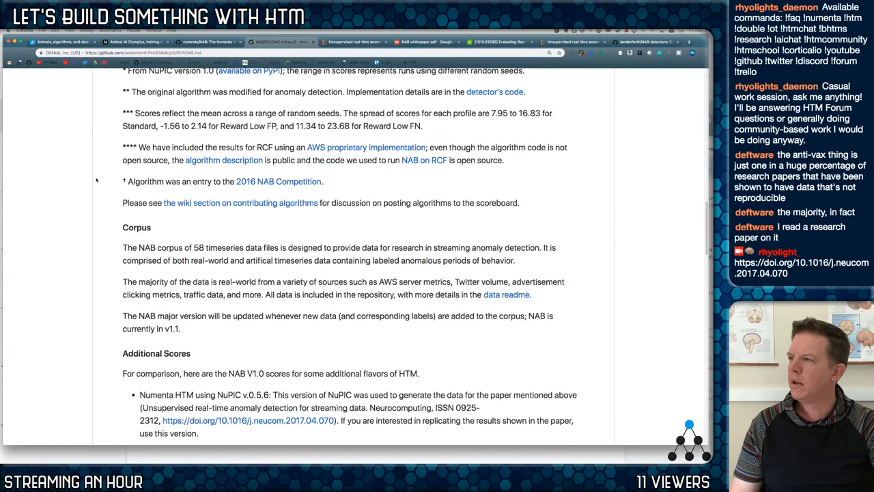
{"action": "scroll", "scroll_direction": "up", "scroll_amount": 3}
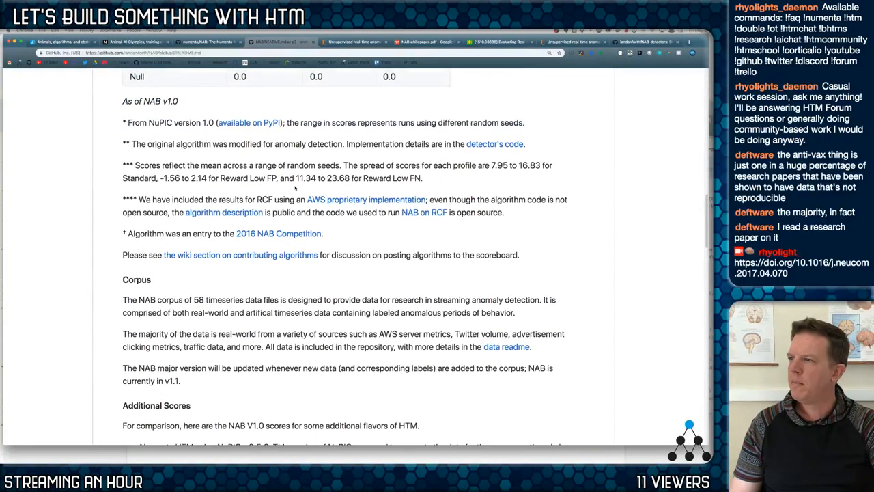
{"action": "scroll", "scroll_direction": "down", "scroll_amount": 3}
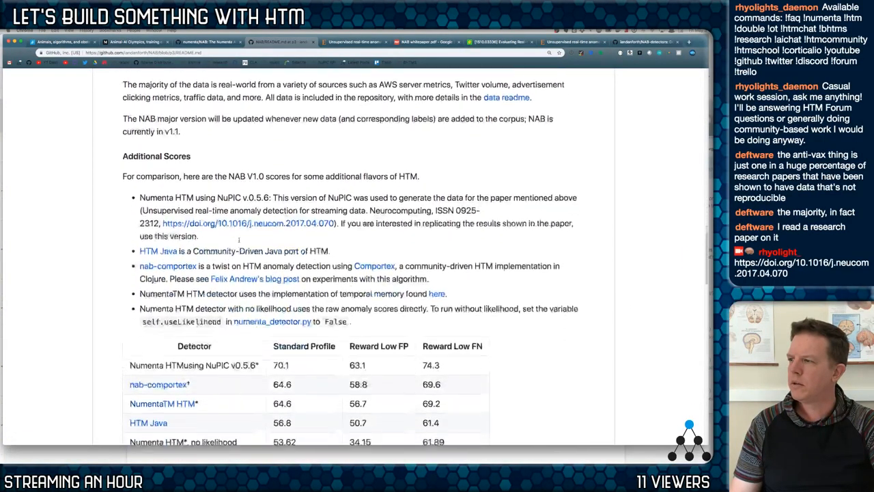
{"action": "scroll", "scroll_direction": "up", "scroll_amount": 3}
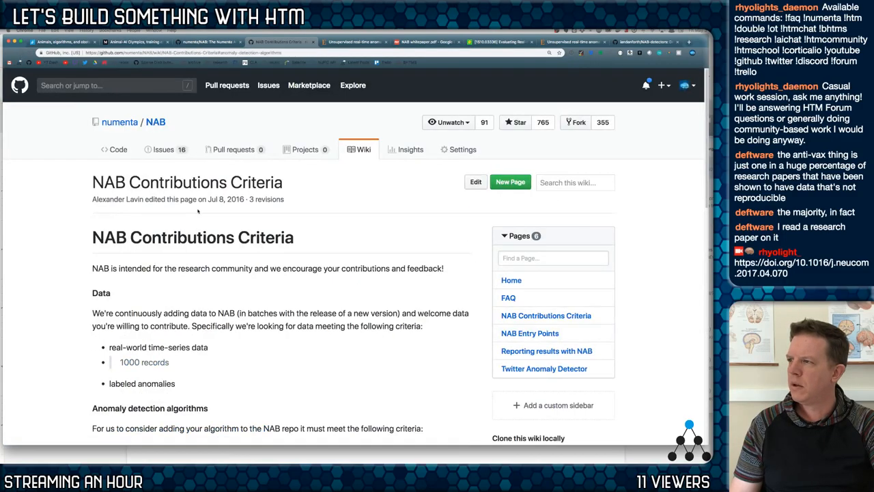
Step: Scroll the Contributions Criteria page, then open the NAB-detectors repository linked in the email
{"action": "scroll", "scroll_direction": "down", "scroll_amount": 3}
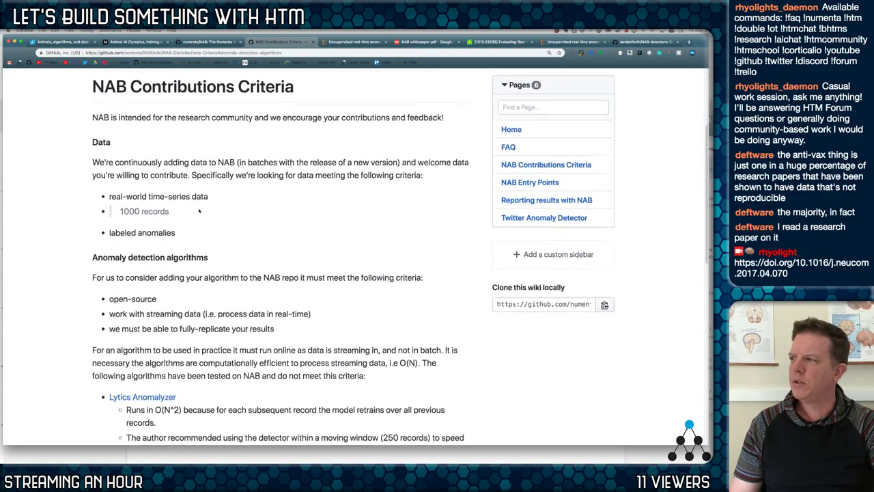
{"action": "scroll", "scroll_direction": "down", "scroll_amount": 3}
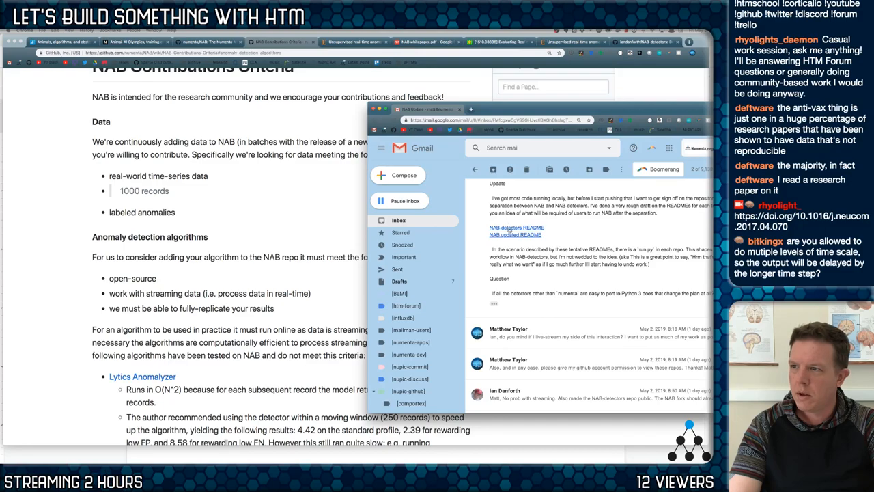
{"action": "left_click", "coordinate": [516, 227]}
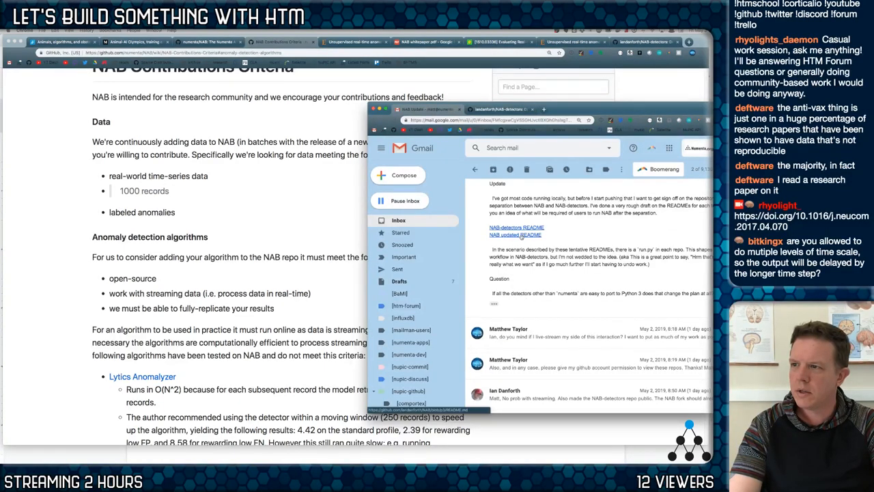
{"action": "mouse_move", "coordinate": [513, 235]}
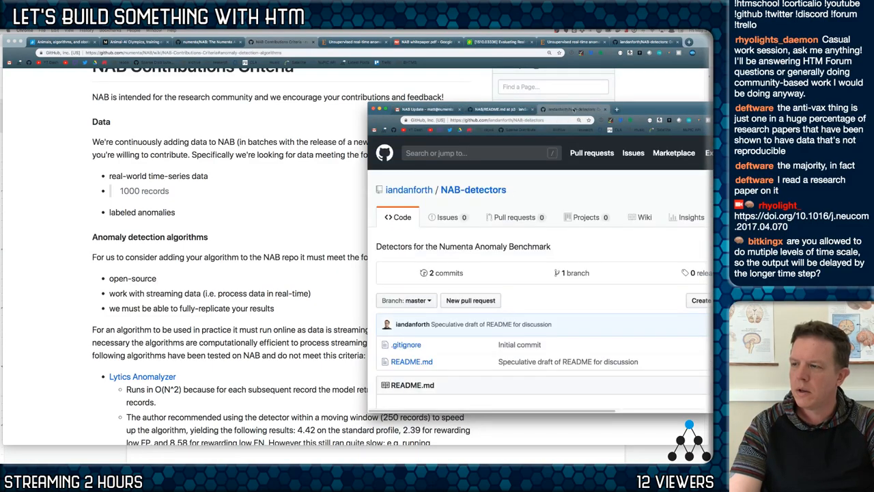
Step: Return to the NAB Contributions Criteria wiki page and scroll into its requirements
{"action": "scroll", "scroll_direction": "down", "scroll_amount": 3}
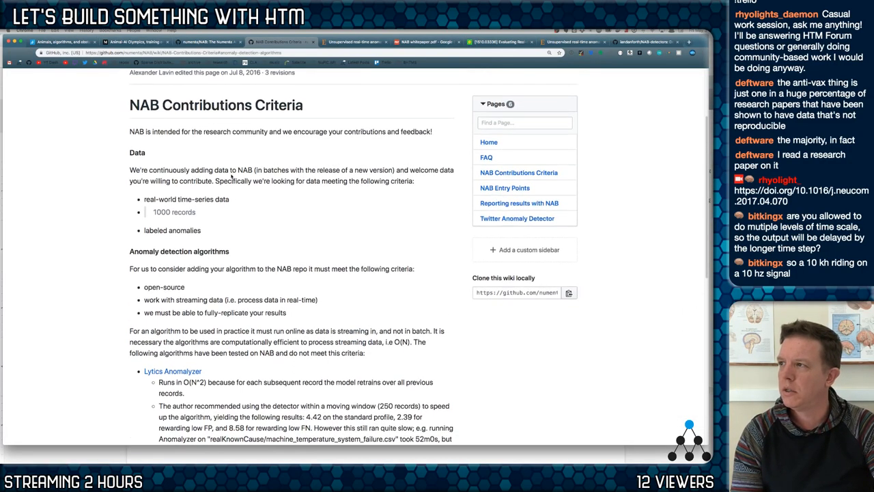
Step: Read the anomaly detection algorithm criteria down to the Yahoo EGADS, Netflix RAD and luminol entries
{"action": "scroll", "scroll_direction": "up", "scroll_amount": 3}
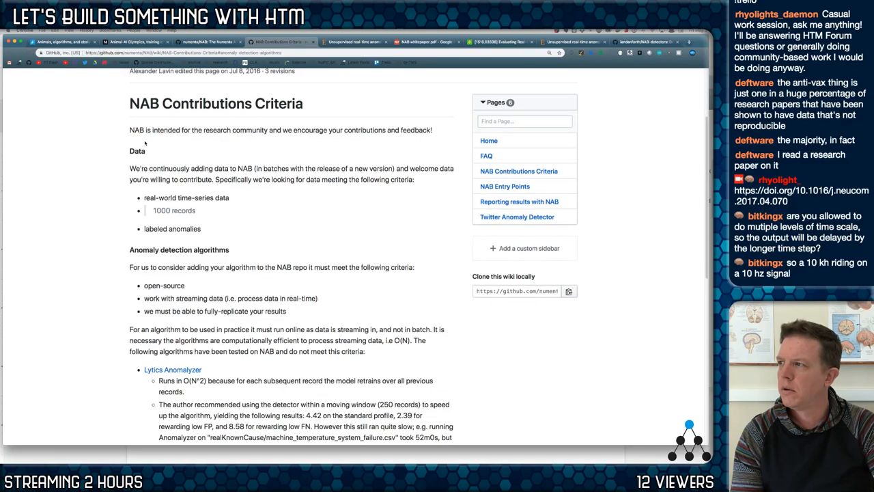
{"action": "scroll", "scroll_direction": "down", "scroll_amount": 3}
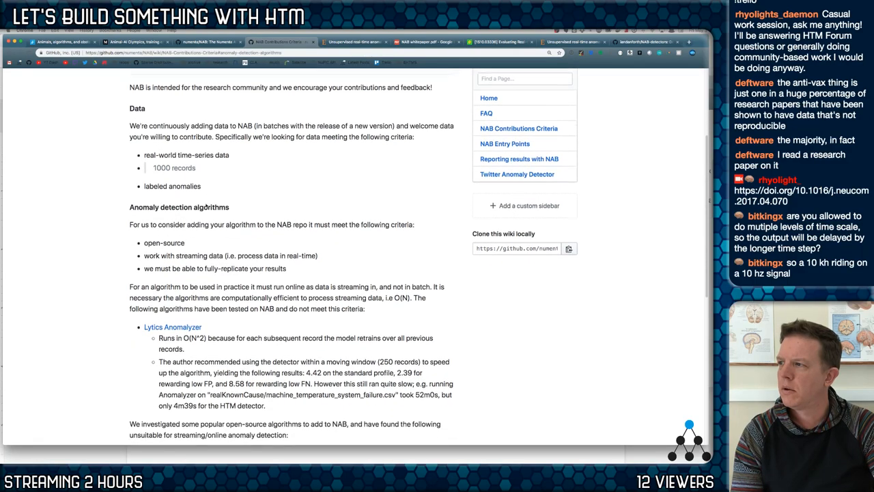
{"action": "scroll", "scroll_direction": "down", "scroll_amount": 3}
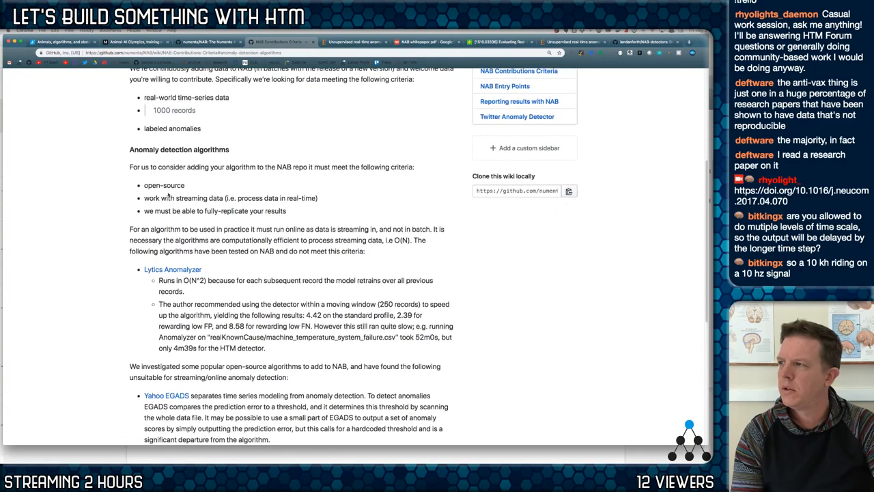
{"action": "scroll", "scroll_direction": "down", "scroll_amount": 3}
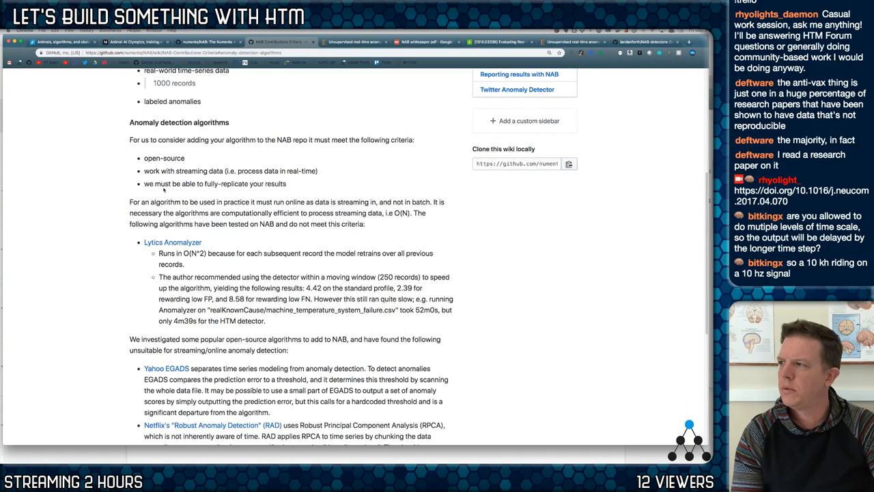
{"action": "scroll", "scroll_direction": "down", "scroll_amount": 3}
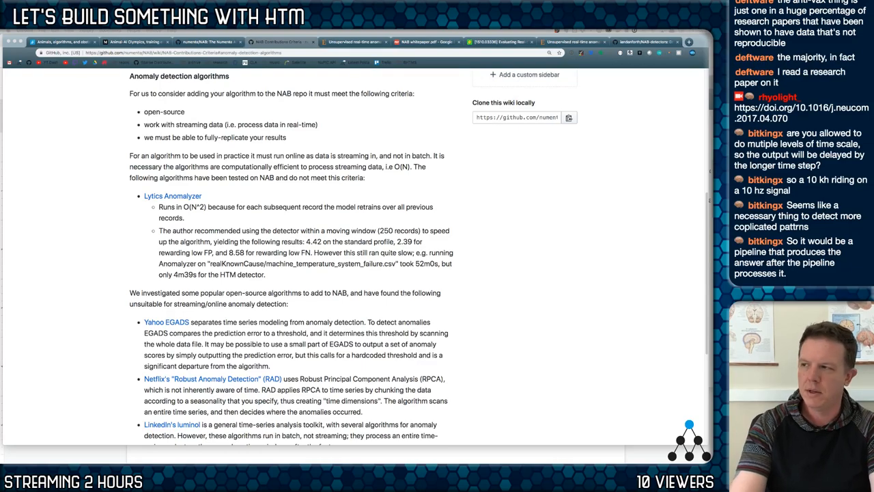
{"action": "mouse_move", "coordinate": [487, 366]}
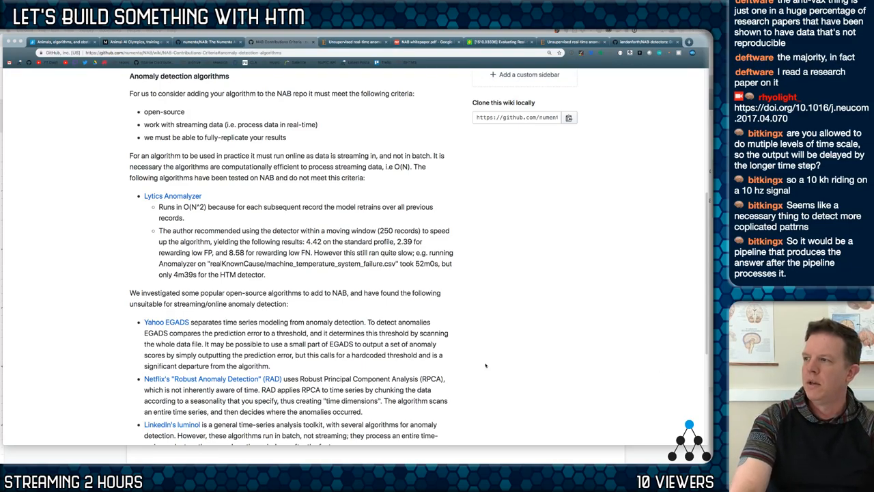
{"action": "mouse_move", "coordinate": [468, 262]}
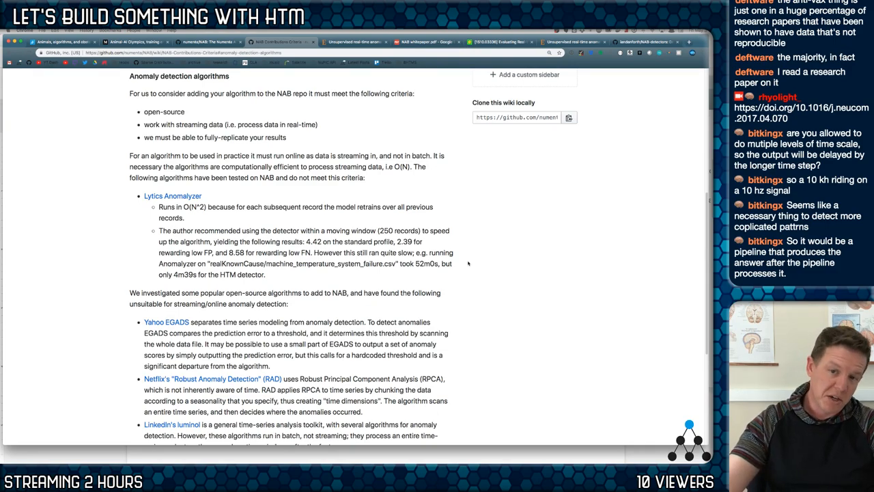
{"action": "mouse_move", "coordinate": [478, 273]}
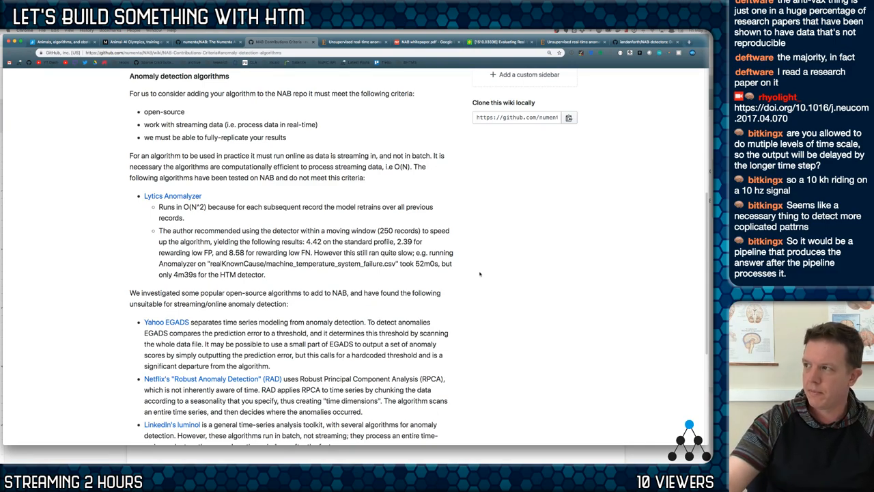
Step: Reach the Code section and highlight the phrase "and not in batch. It is" in the wiki paragraph
{"action": "scroll", "scroll_direction": "down", "scroll_amount": 3}
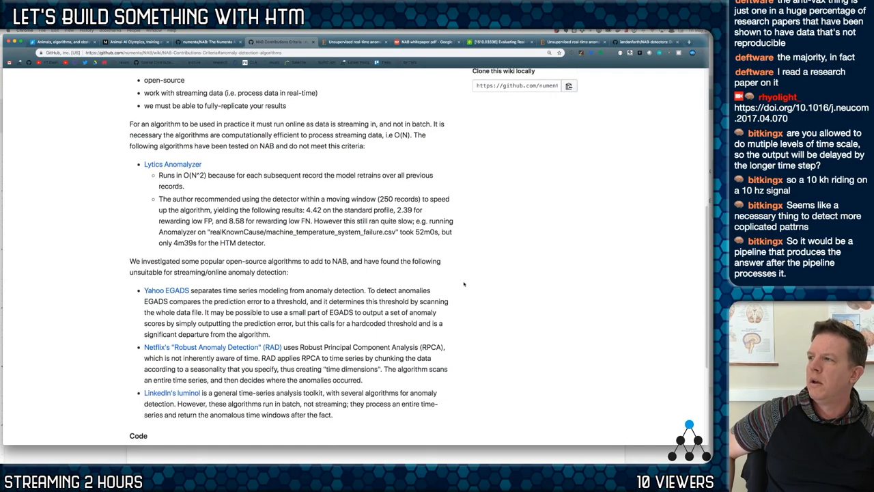
{"action": "scroll", "scroll_direction": "down", "scroll_amount": 3}
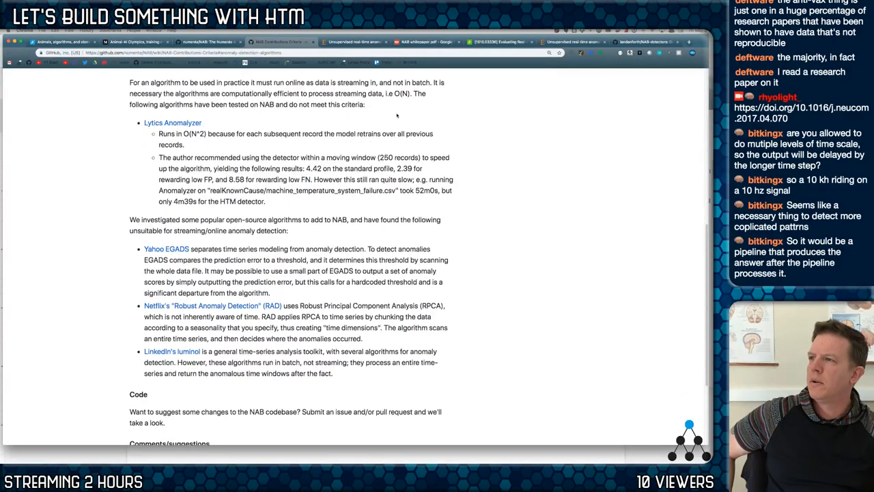
{"action": "left_click_drag", "start_coordinate": [380, 82], "coordinate": [445, 82]}
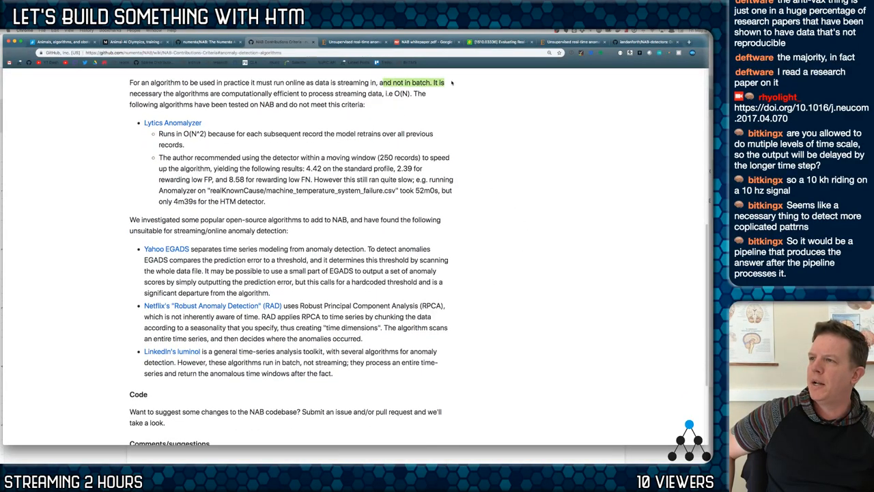